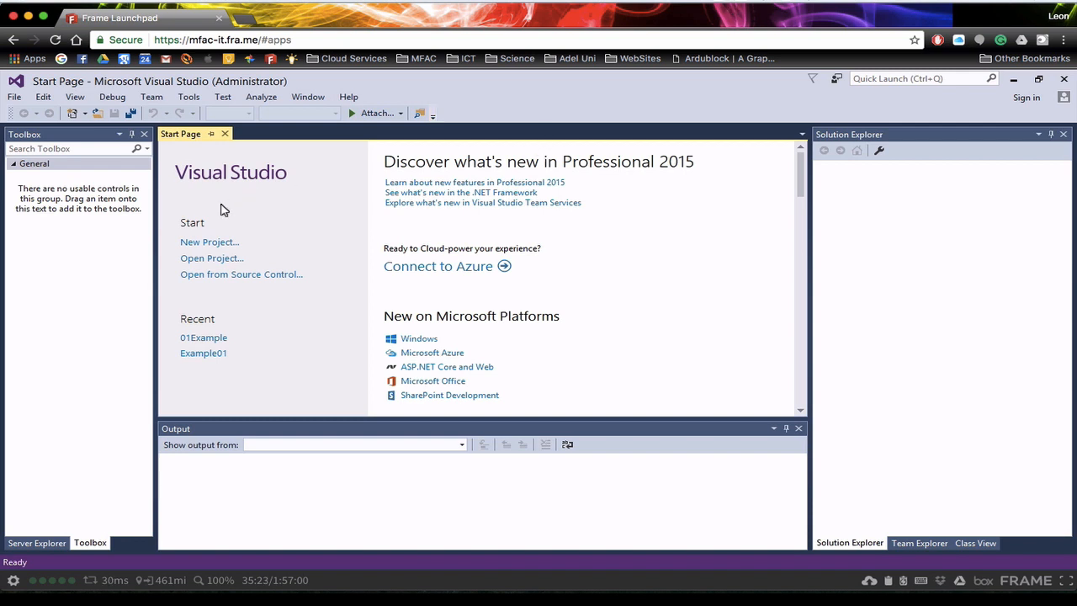
Start a new project and choose the Visual Basic Windows Forms Application template.
{"action": "left_click", "coordinate": [209, 242]}
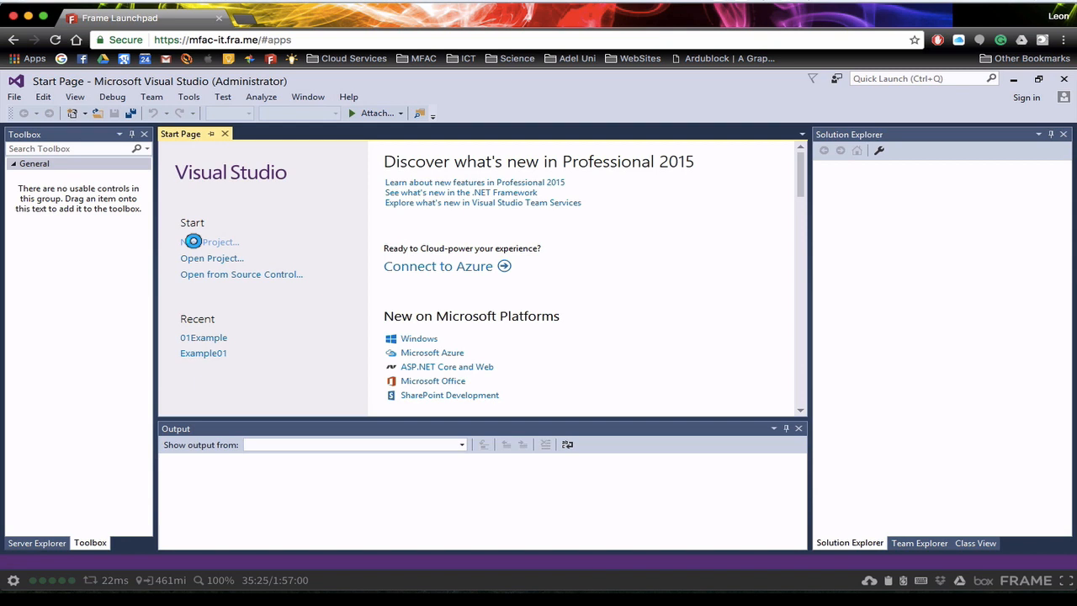
{"action": "left_click", "coordinate": [208, 242]}
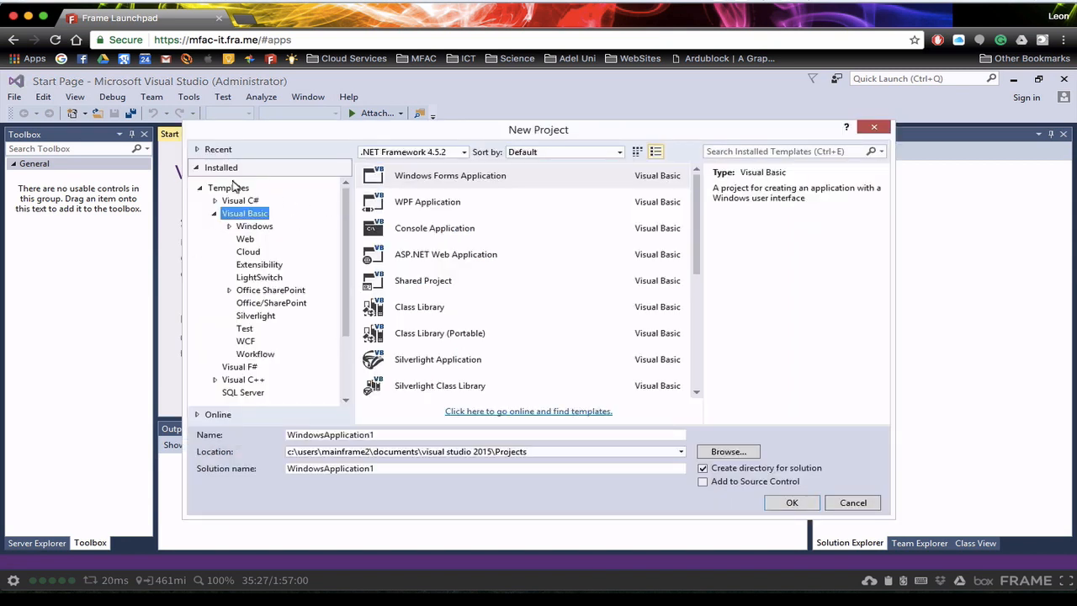
{"action": "mouse_move", "coordinate": [220, 206]}
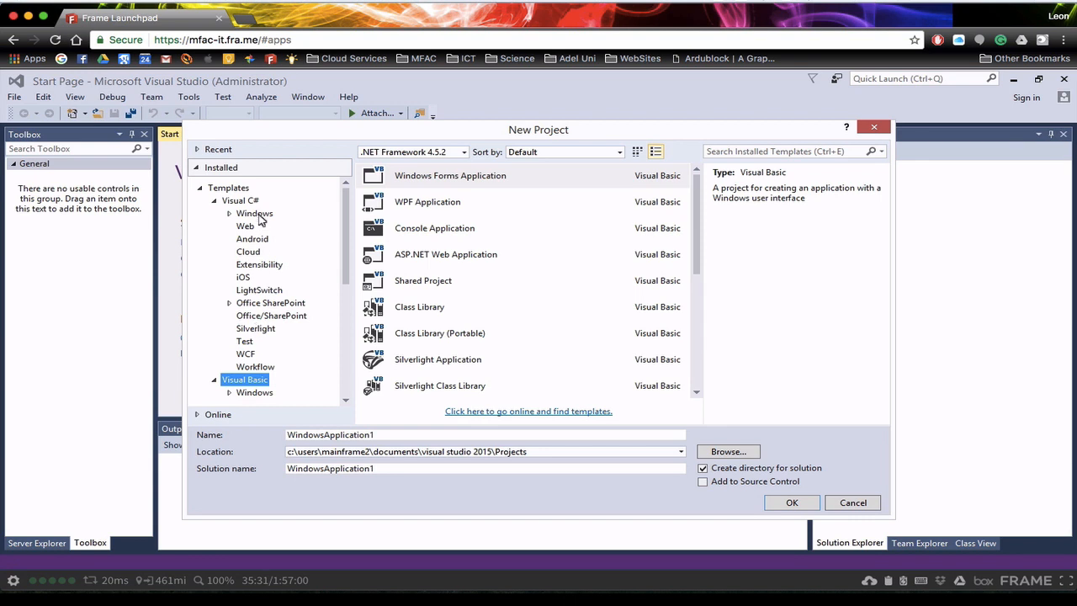
{"action": "left_click", "coordinate": [241, 200]}
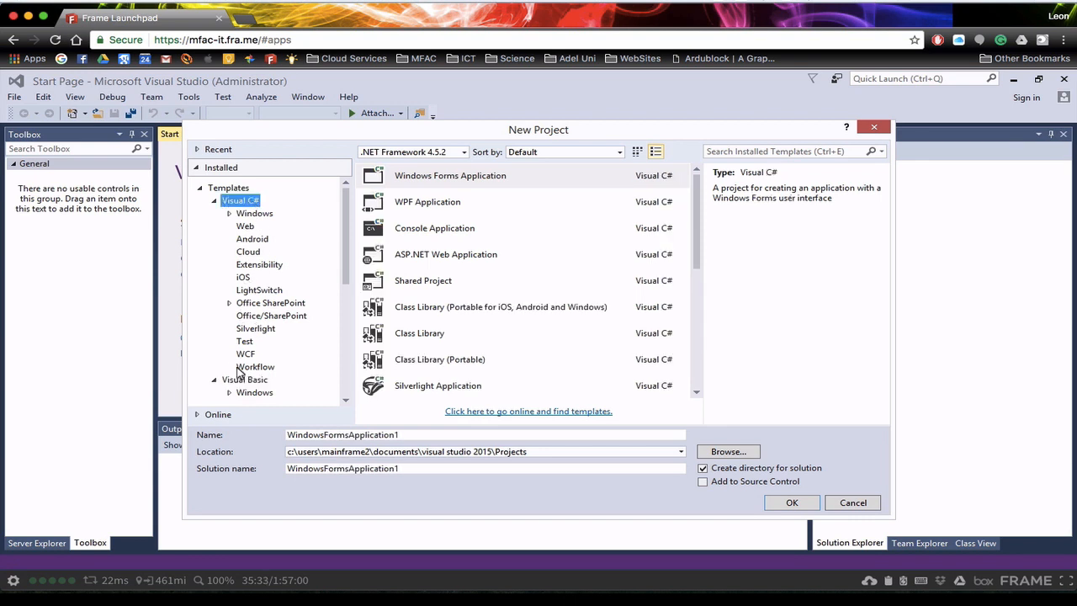
{"action": "left_click", "coordinate": [246, 380]}
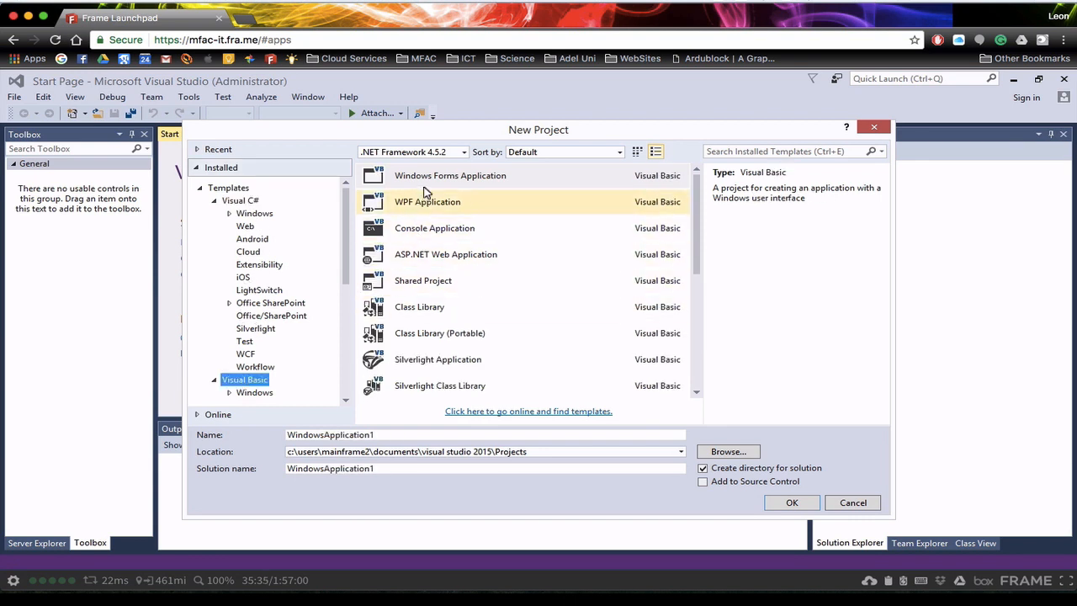
{"action": "left_click", "coordinate": [451, 175]}
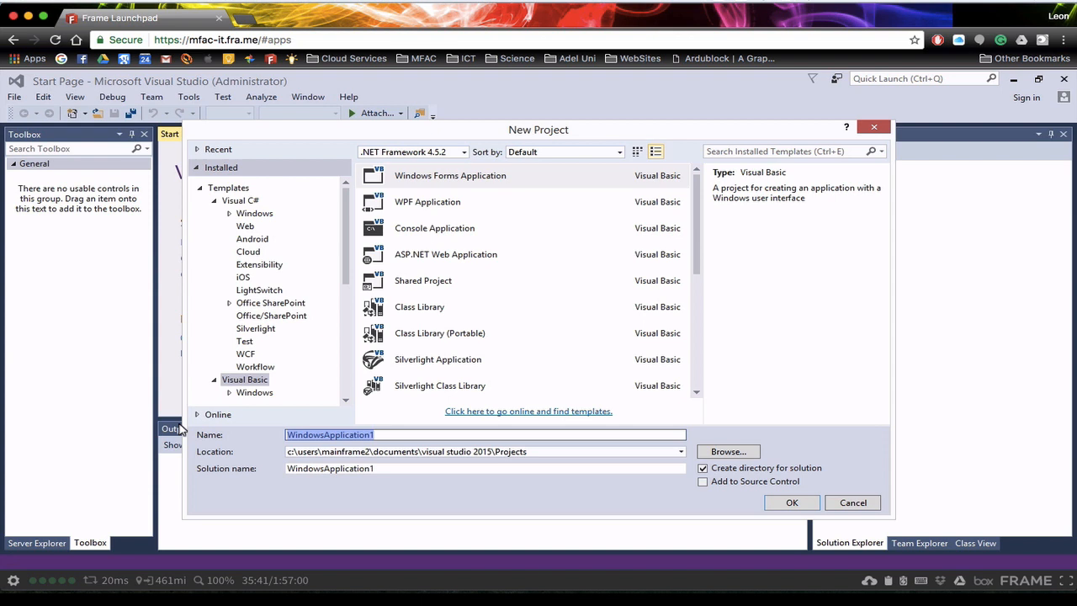
Name the project Example and create it.
{"action": "type", "text": "Example"}
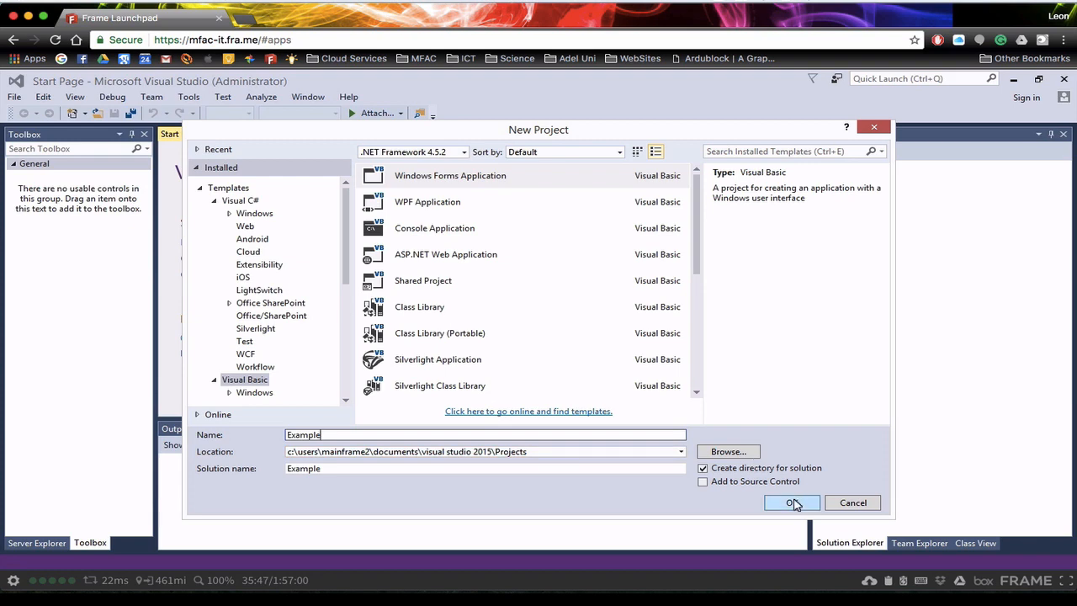
{"action": "left_click", "coordinate": [788, 501]}
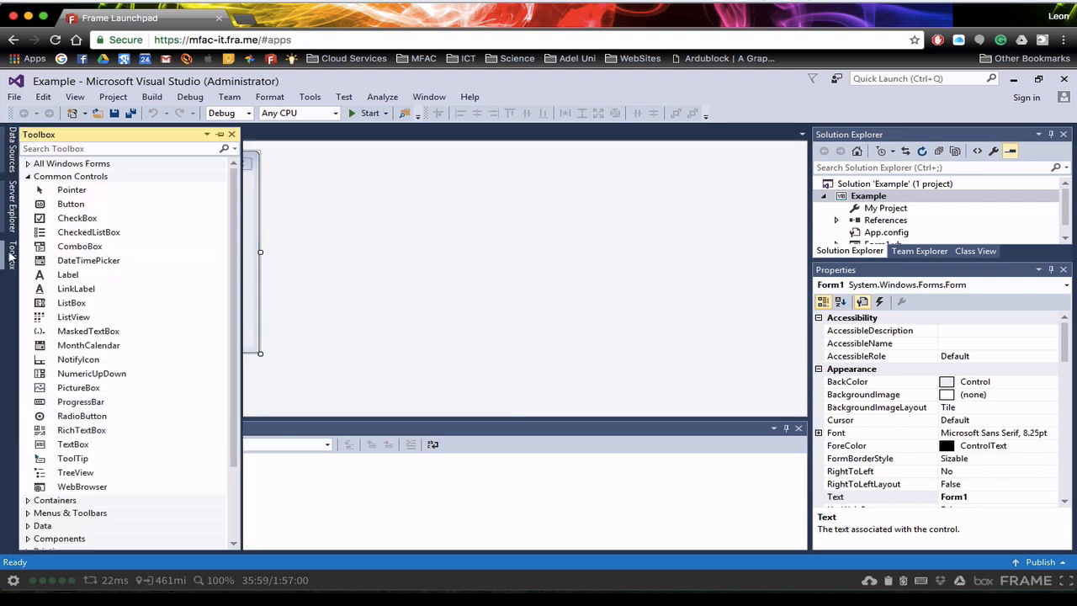
{"action": "mouse_move", "coordinate": [219, 135]}
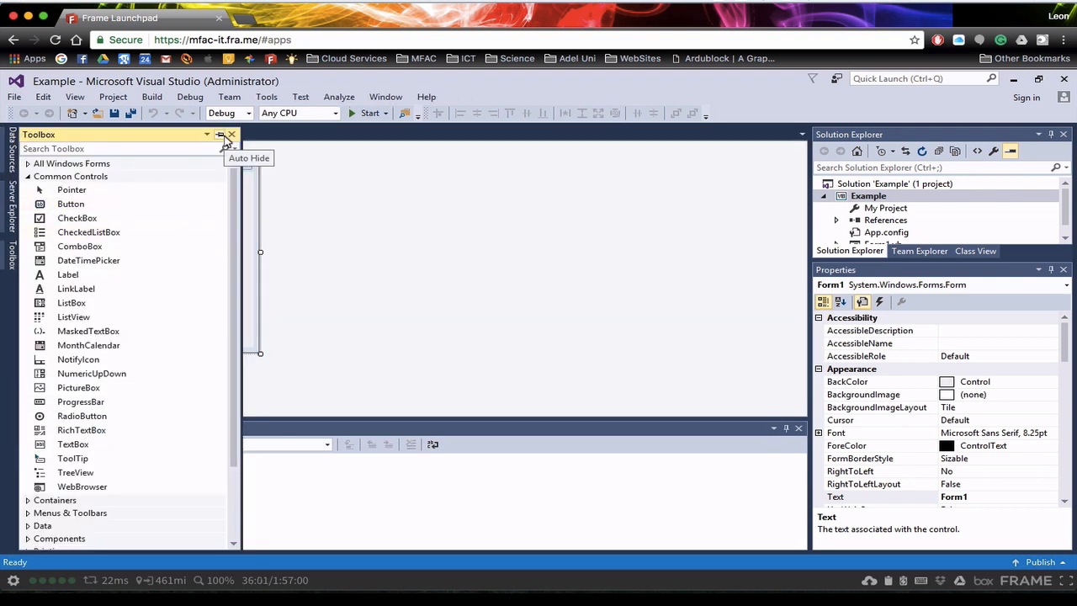
Pin the Toolbox open beside the Form1 designer and browse the All Windows Forms list.
{"action": "left_click", "coordinate": [218, 135]}
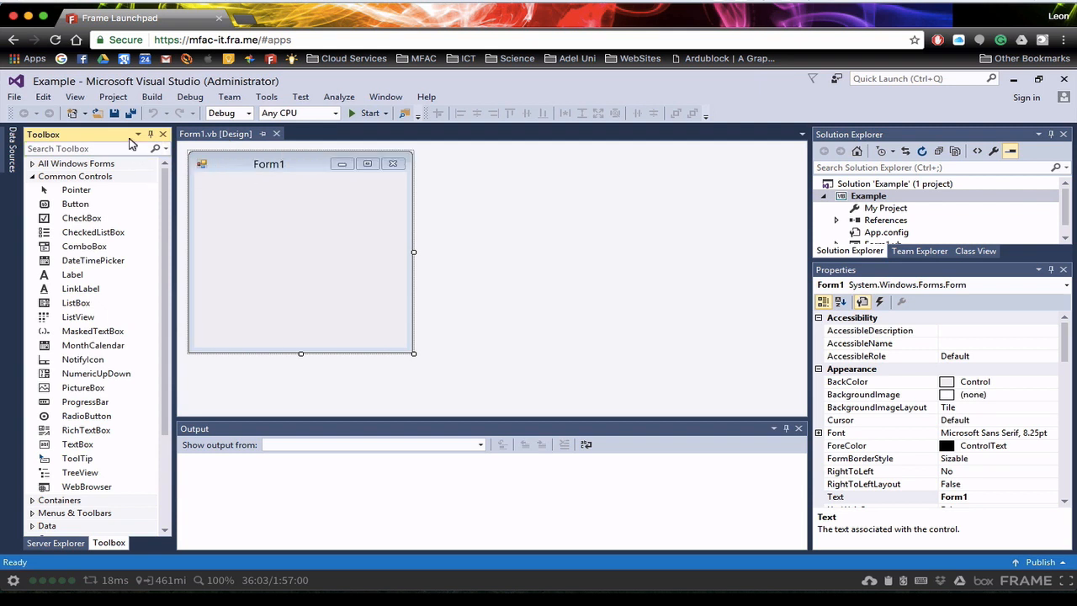
{"action": "left_click", "coordinate": [76, 163]}
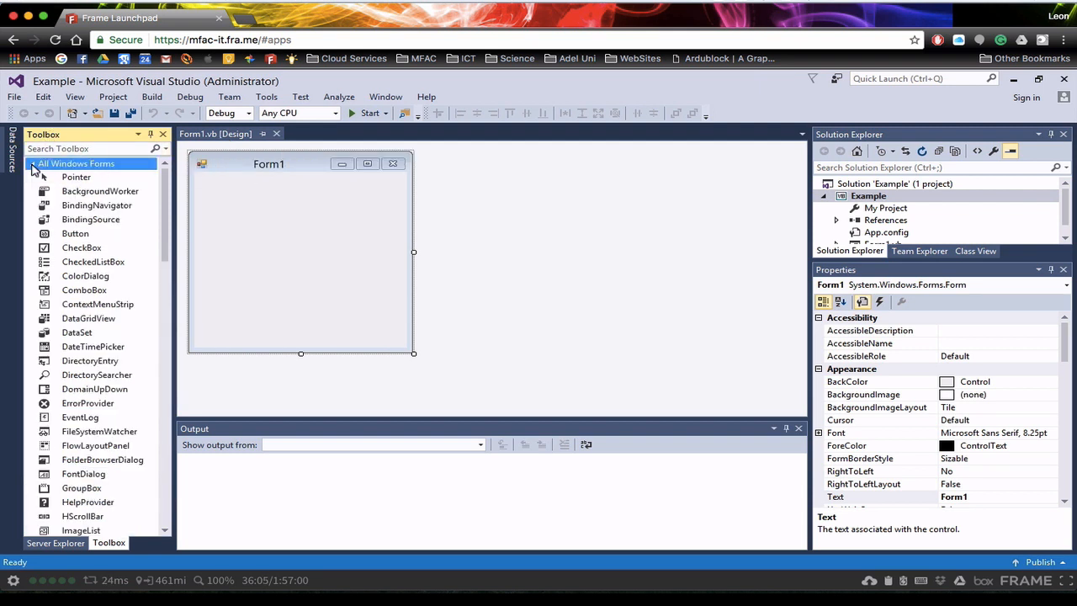
{"action": "left_click", "coordinate": [101, 192]}
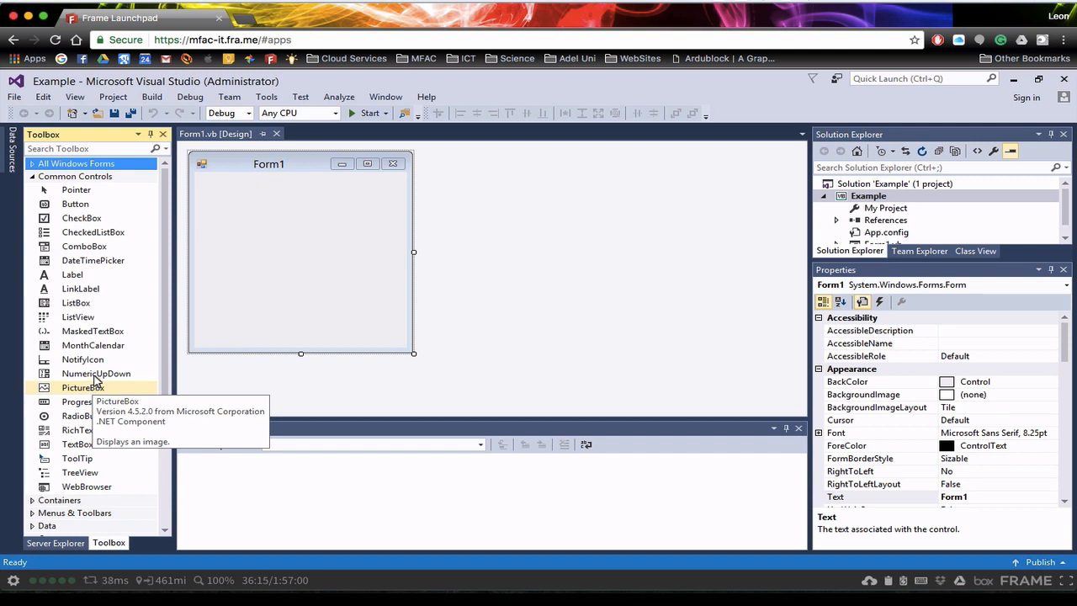
{"action": "mouse_move", "coordinate": [352, 347]}
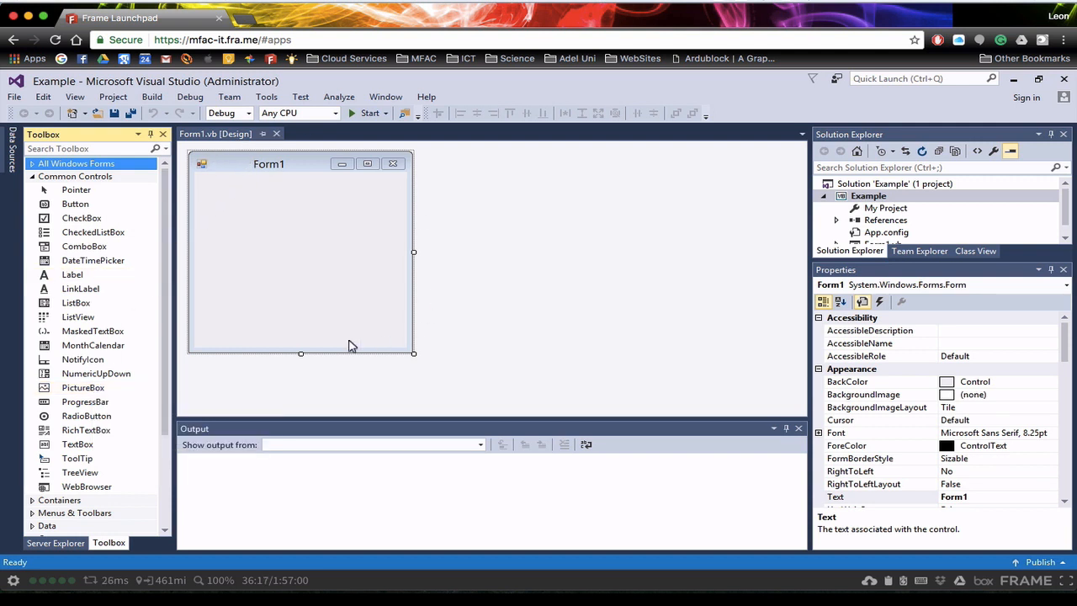
{"action": "mouse_move", "coordinate": [346, 431]}
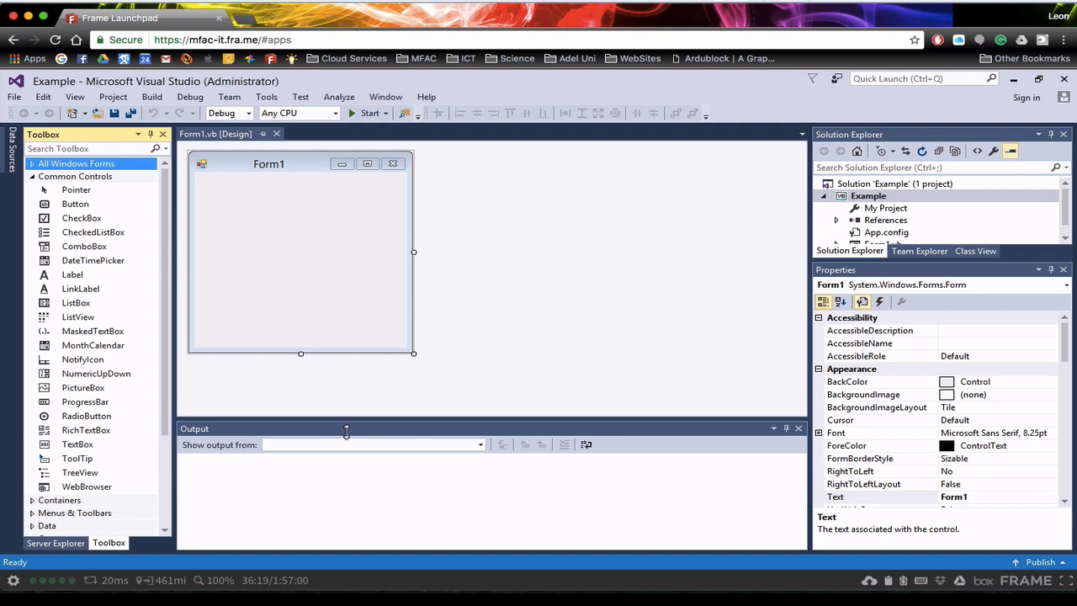
{"action": "mouse_move", "coordinate": [352, 521]}
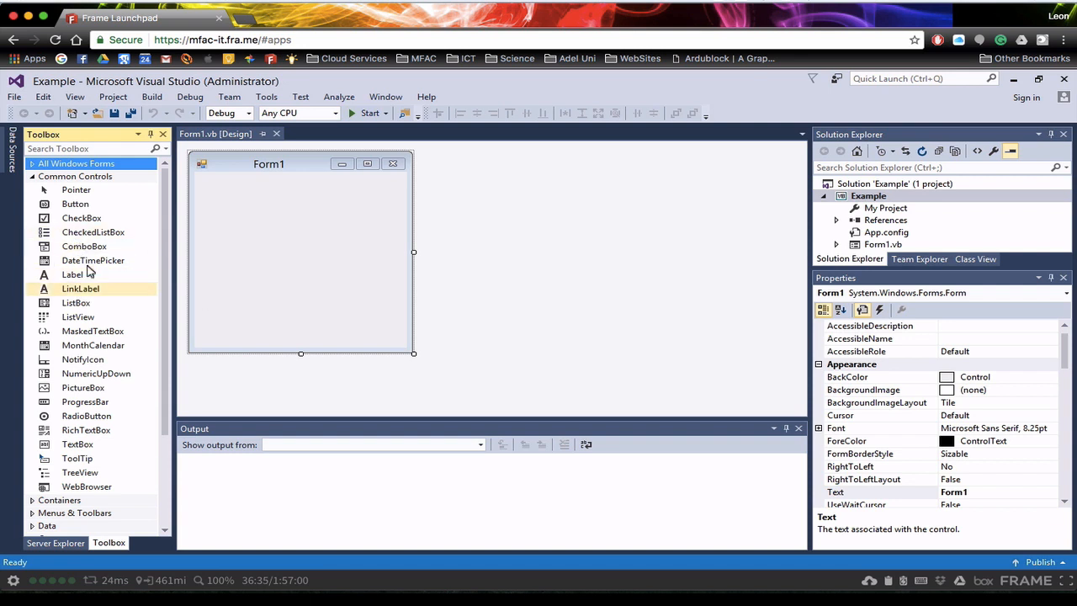
{"action": "mouse_move", "coordinate": [919, 501]}
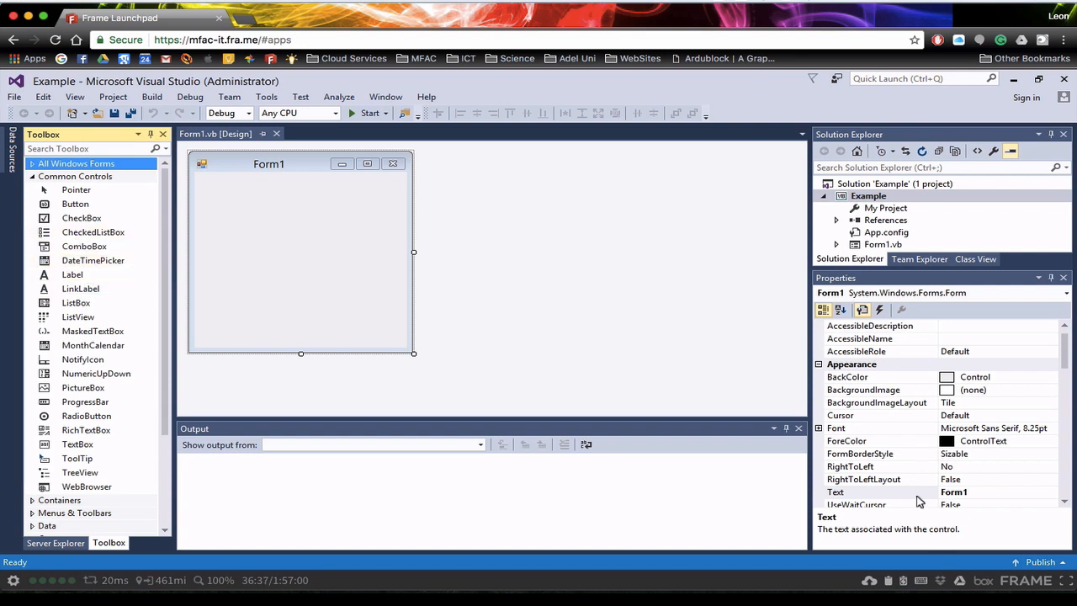
{"action": "mouse_move", "coordinate": [289, 316]}
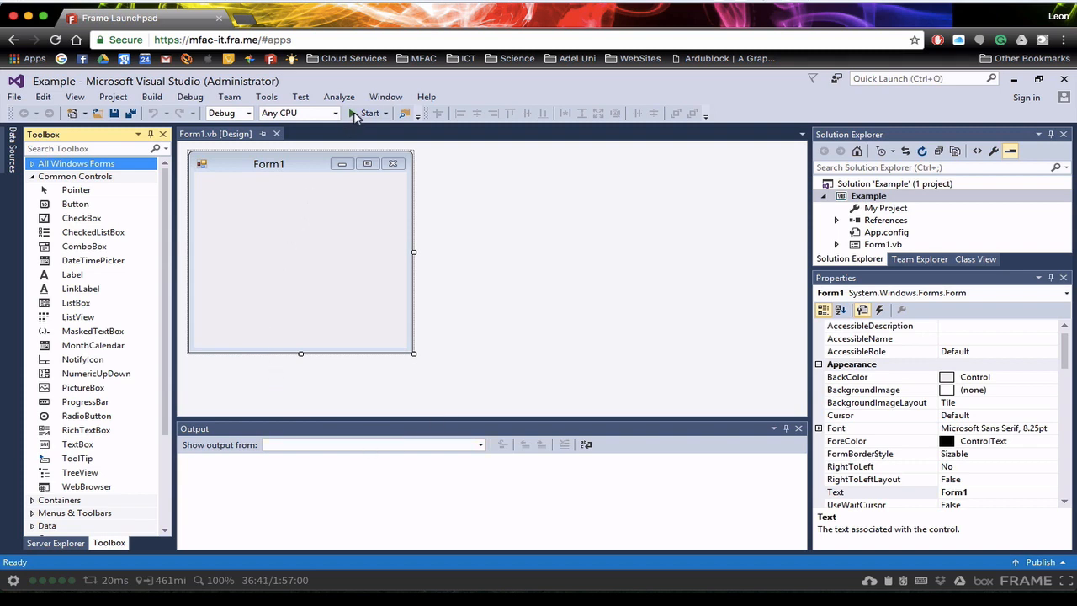
Build and run the empty Form1 app from the toolbar Start button.
{"action": "left_click", "coordinate": [365, 113]}
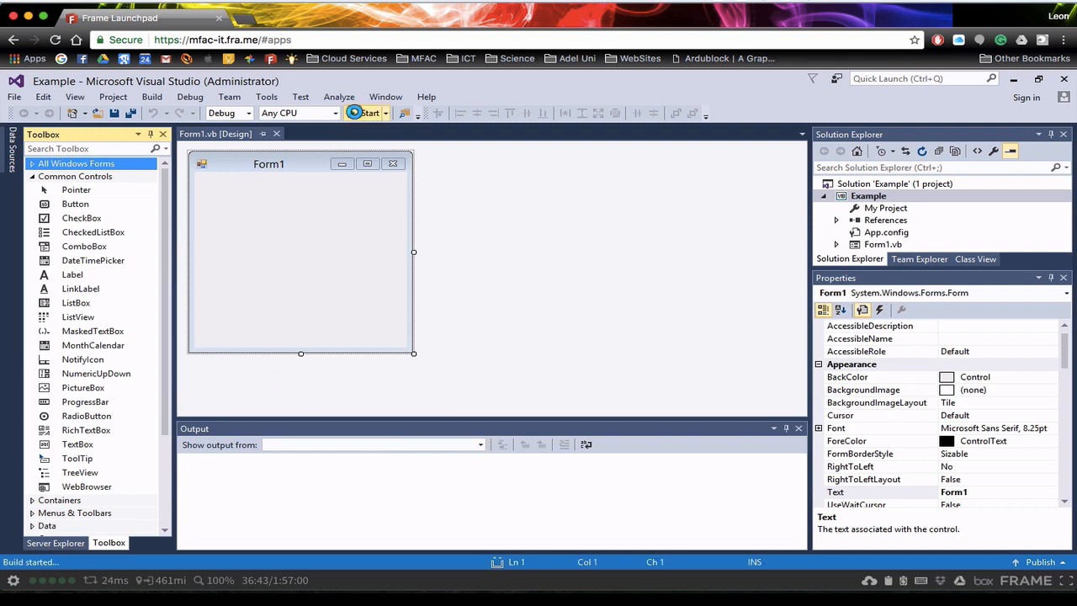
{"action": "left_click", "coordinate": [365, 113]}
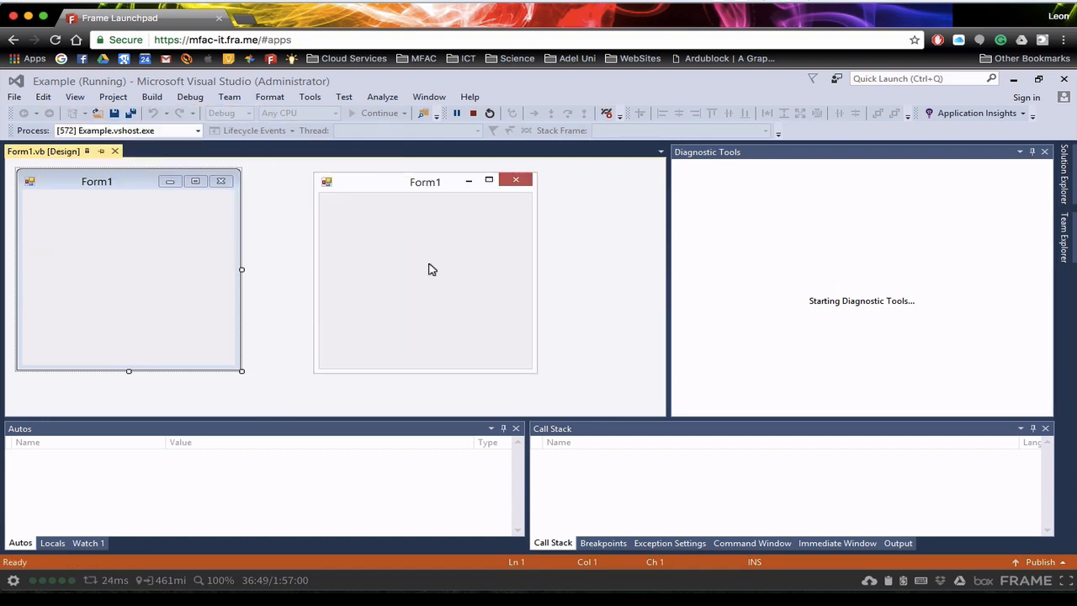
{"action": "mouse_move", "coordinate": [397, 212]}
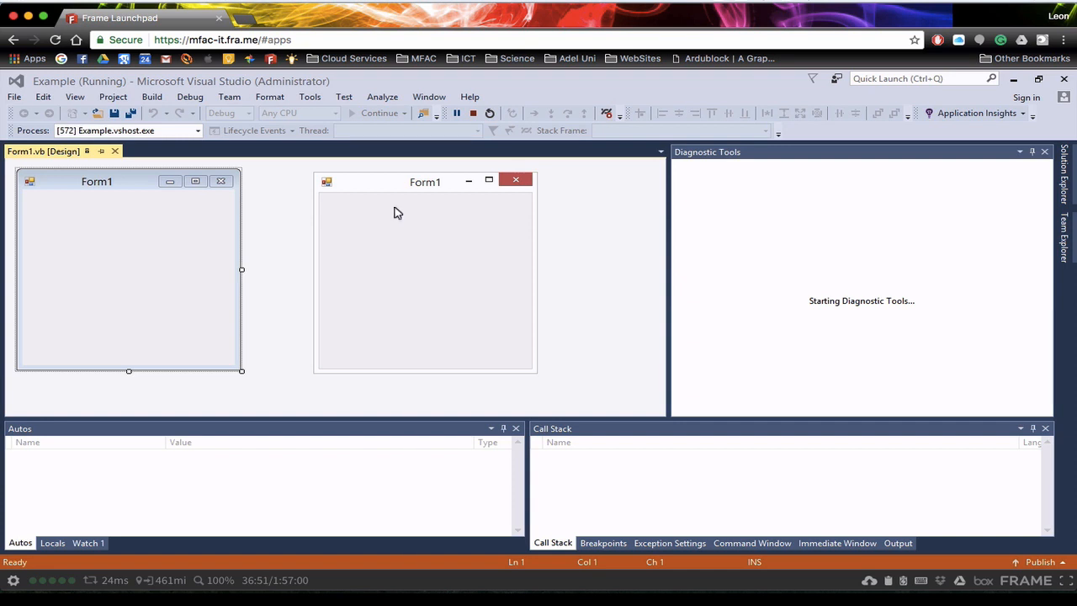
{"action": "mouse_move", "coordinate": [518, 182]}
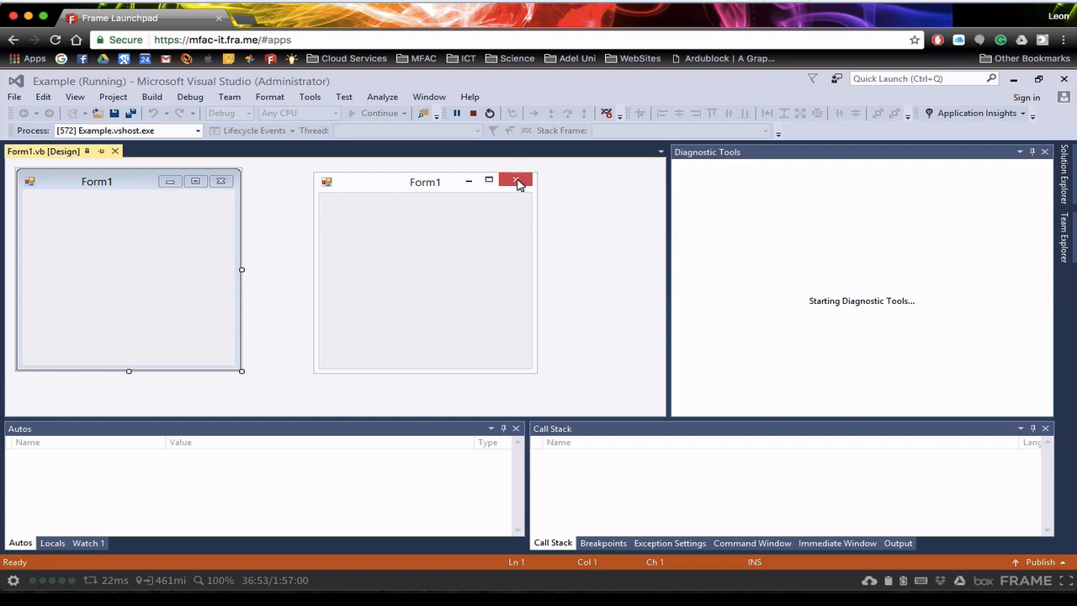
{"action": "mouse_move", "coordinate": [475, 112]}
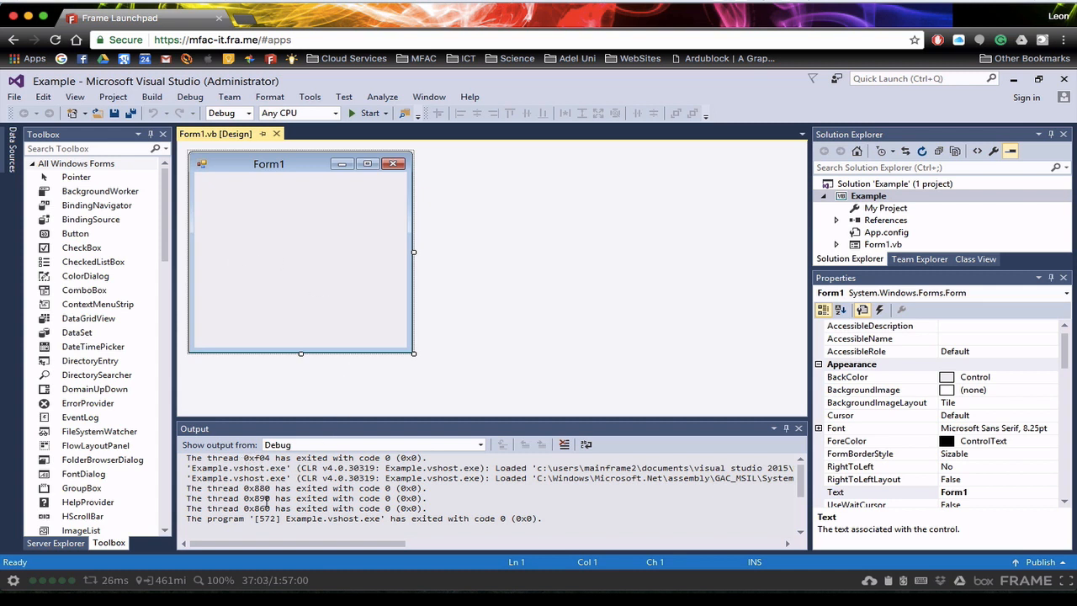
{"action": "mouse_move", "coordinate": [339, 441]}
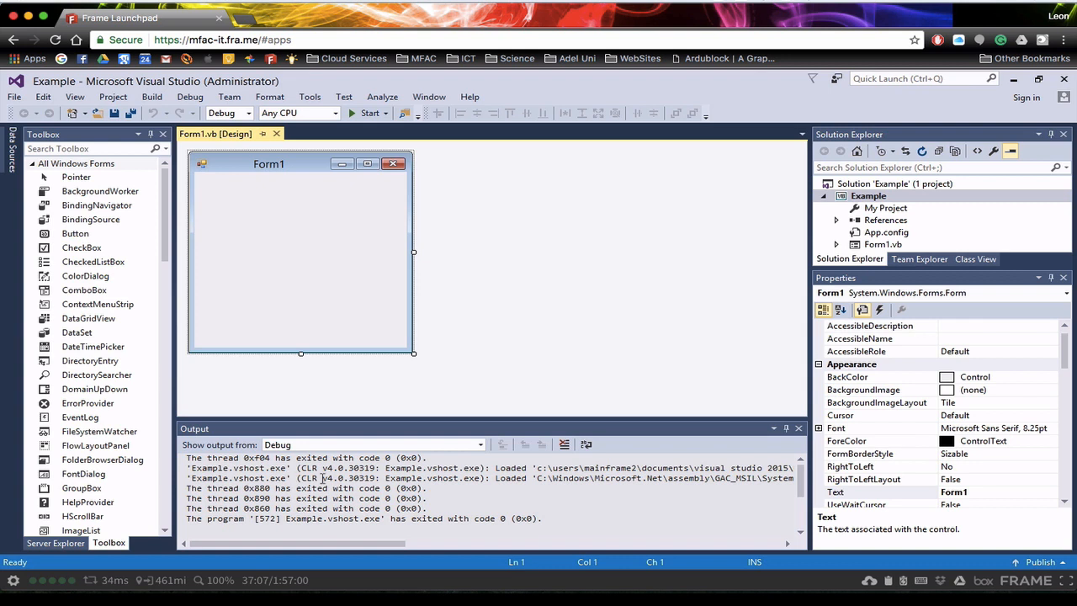
{"action": "mouse_move", "coordinate": [344, 364]}
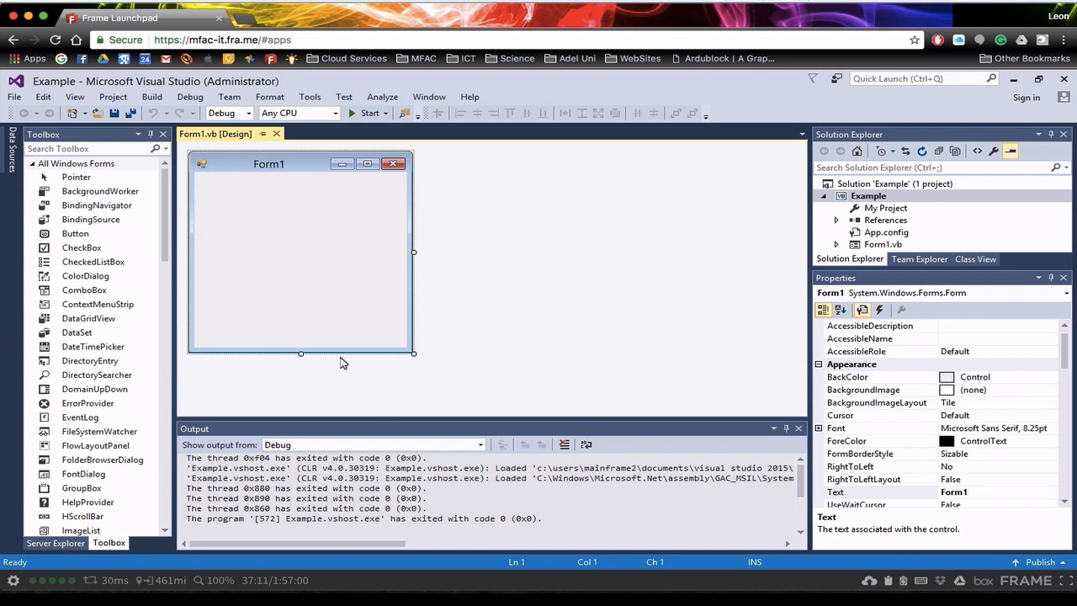
{"action": "mouse_move", "coordinate": [318, 246]}
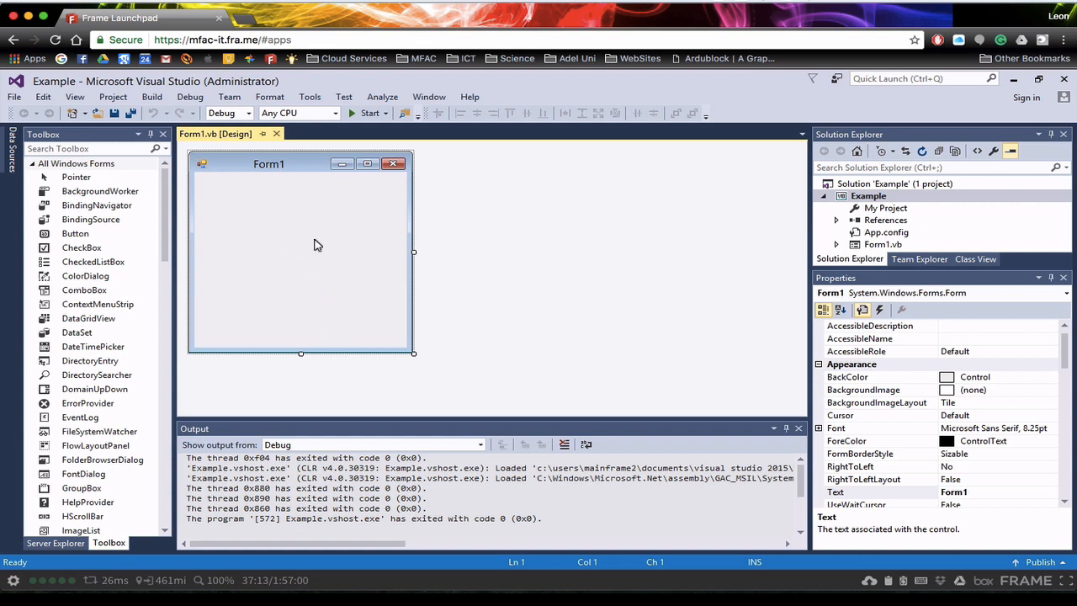
{"action": "mouse_move", "coordinate": [266, 279]}
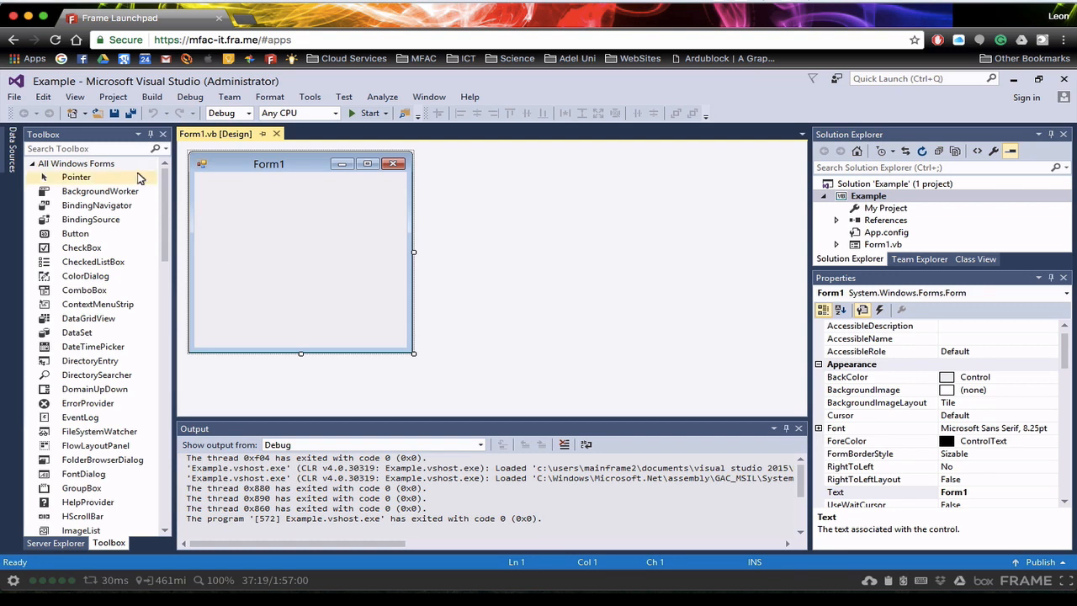
Place a Button1 control from the Toolbox onto the upper right of Form1.
{"action": "left_click", "coordinate": [74, 233]}
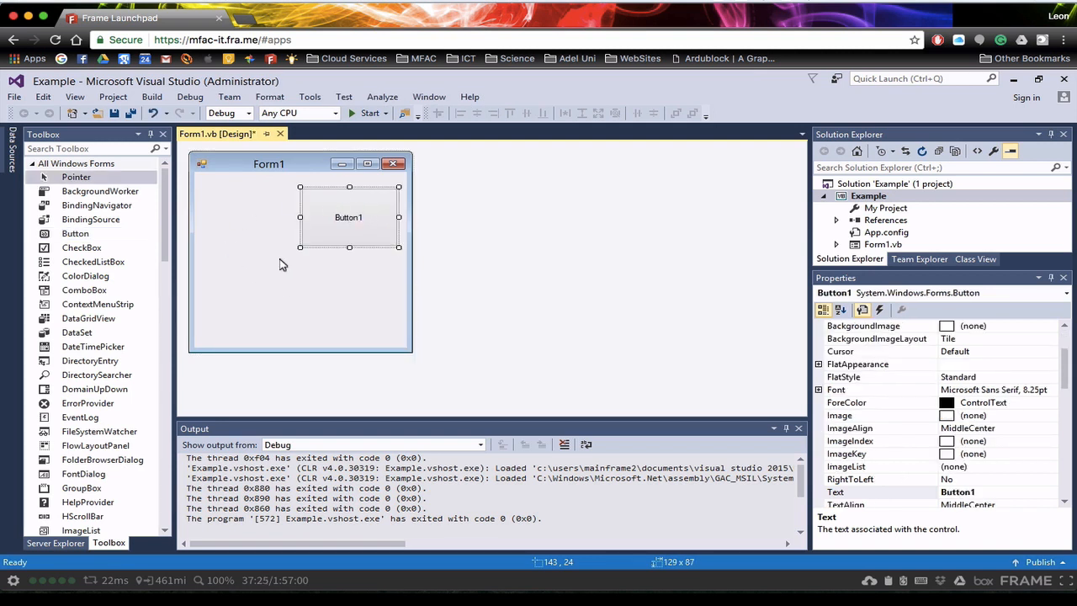
{"action": "mouse_move", "coordinate": [270, 285]}
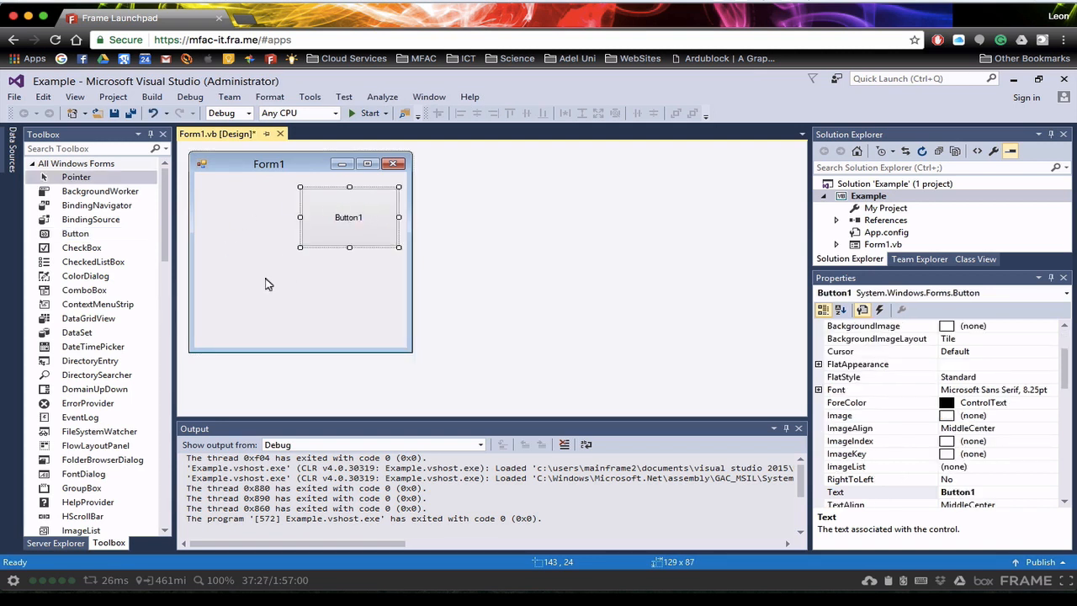
{"action": "mouse_move", "coordinate": [283, 336]}
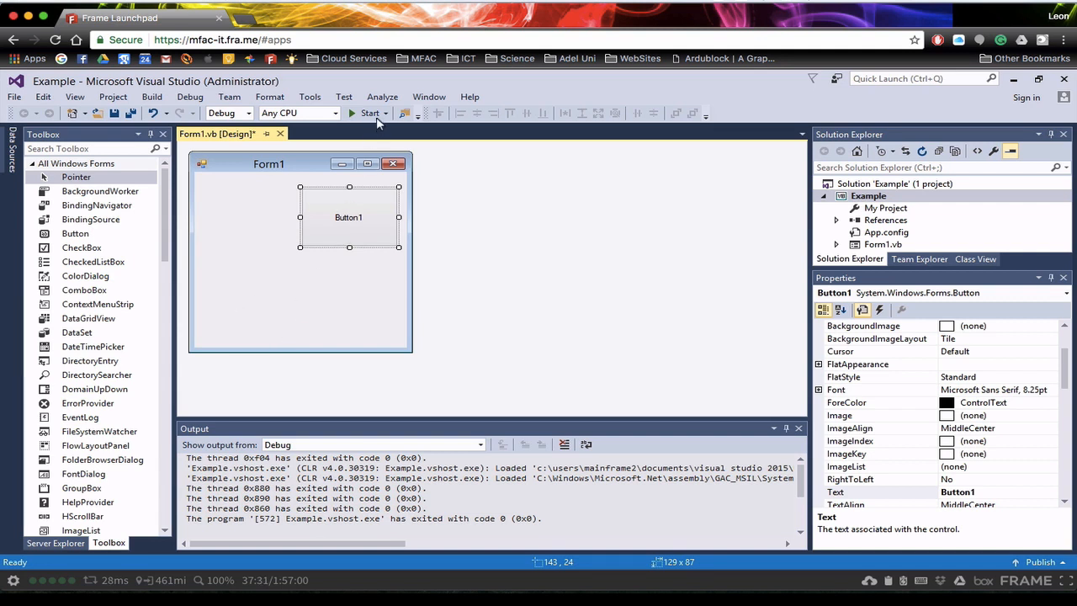
{"action": "left_click", "coordinate": [370, 112]}
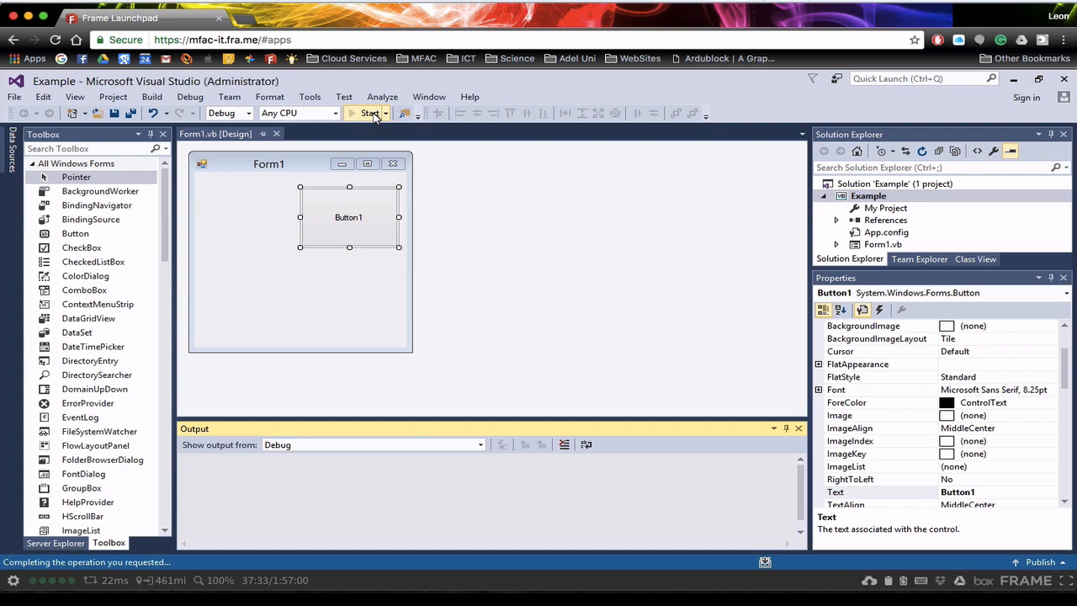
{"action": "left_click", "coordinate": [370, 113]}
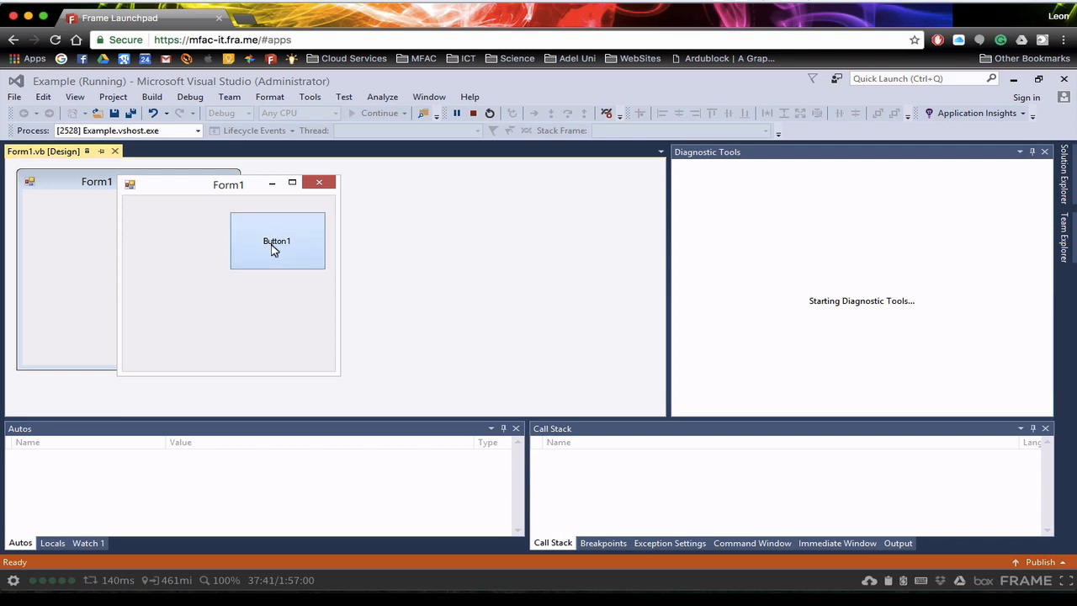
{"action": "mouse_move", "coordinate": [327, 182]}
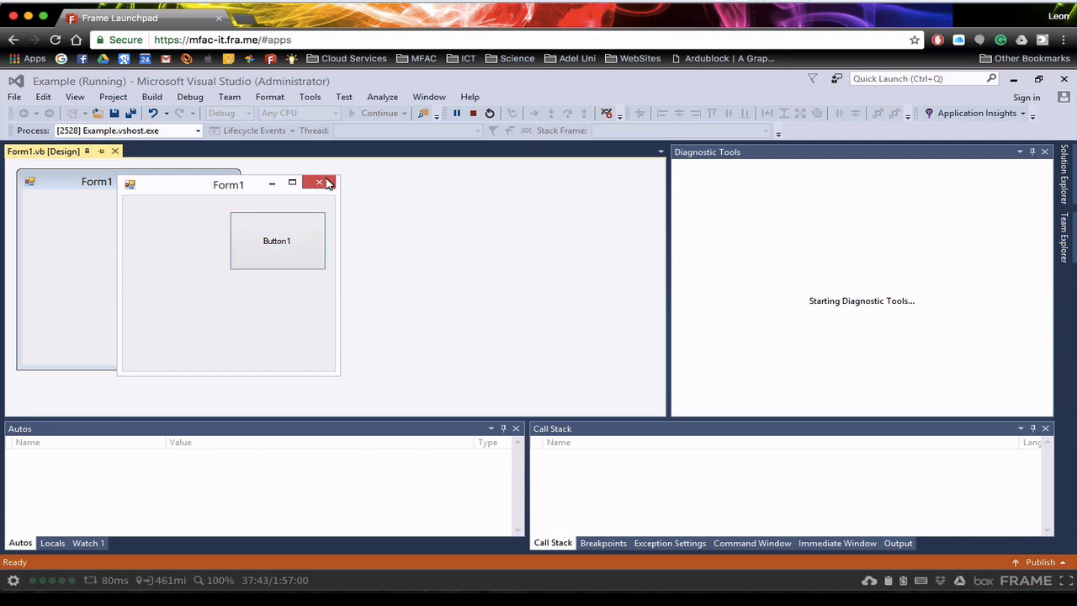
{"action": "left_click", "coordinate": [330, 184]}
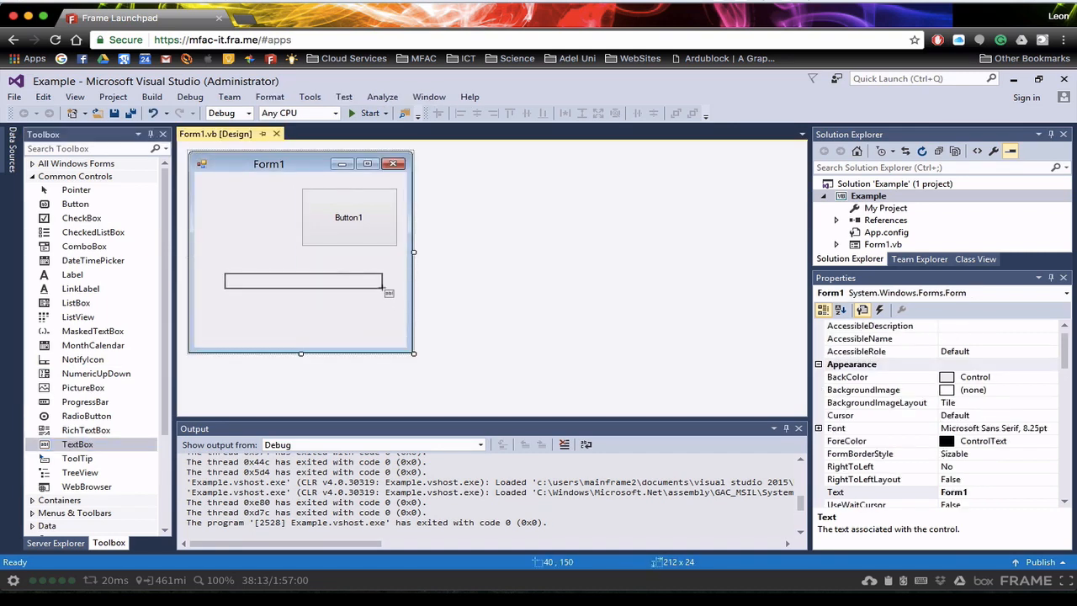
Place a second text box, TextBox2, on Form1 beneath the first one.
{"action": "left_click", "coordinate": [303, 279]}
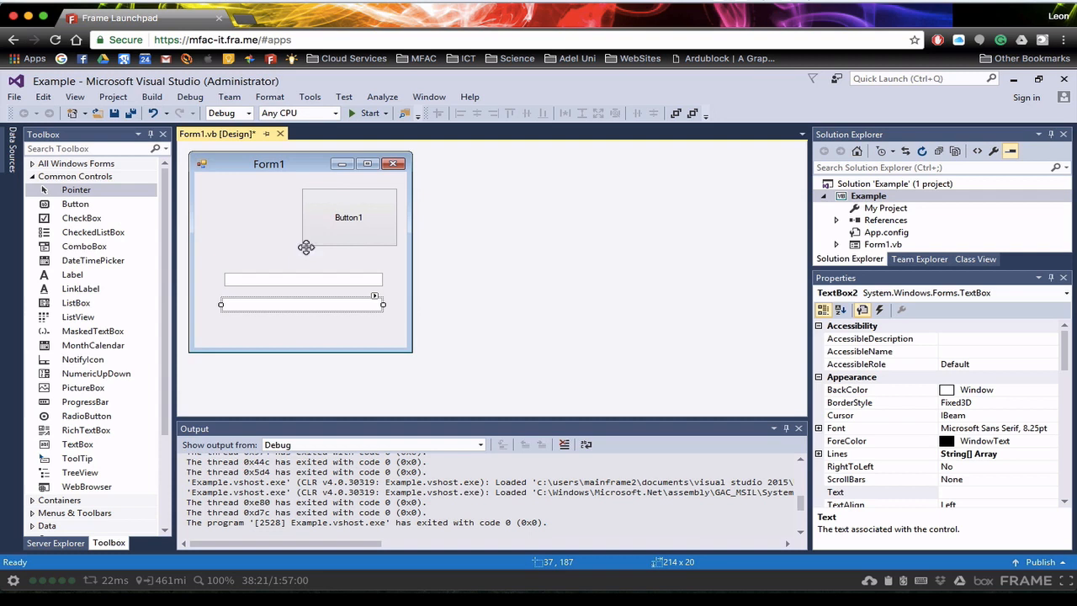
{"action": "mouse_move", "coordinate": [350, 212]}
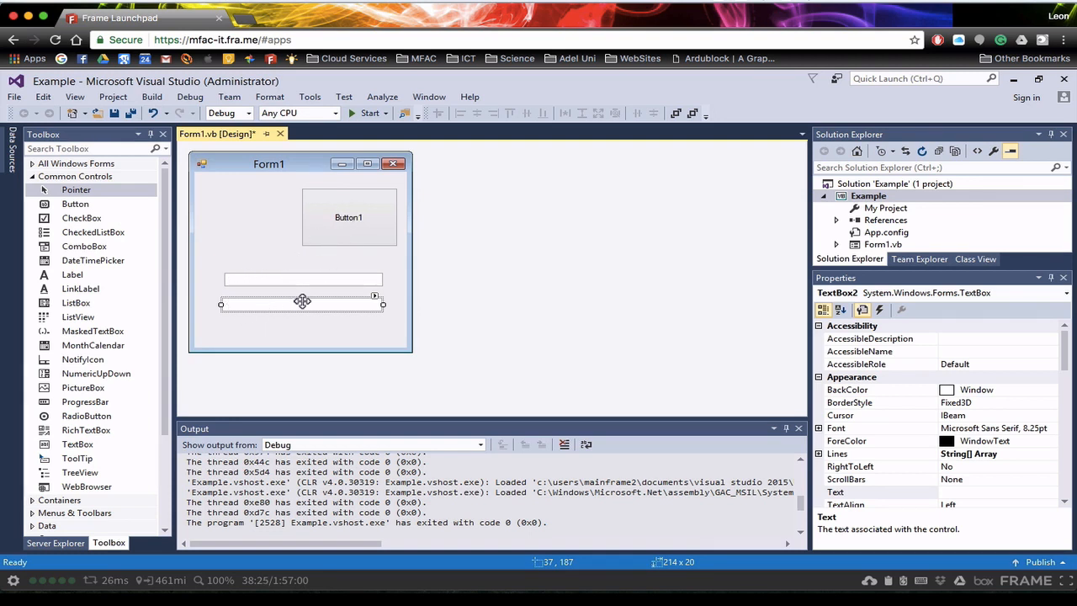
{"action": "mouse_move", "coordinate": [274, 307]}
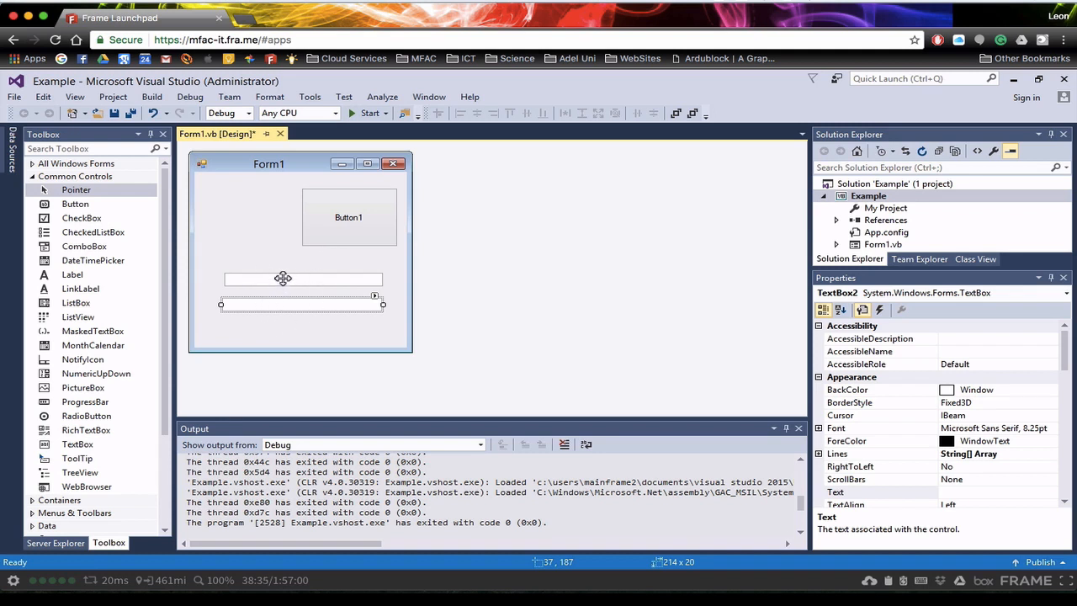
{"action": "mouse_move", "coordinate": [340, 215]}
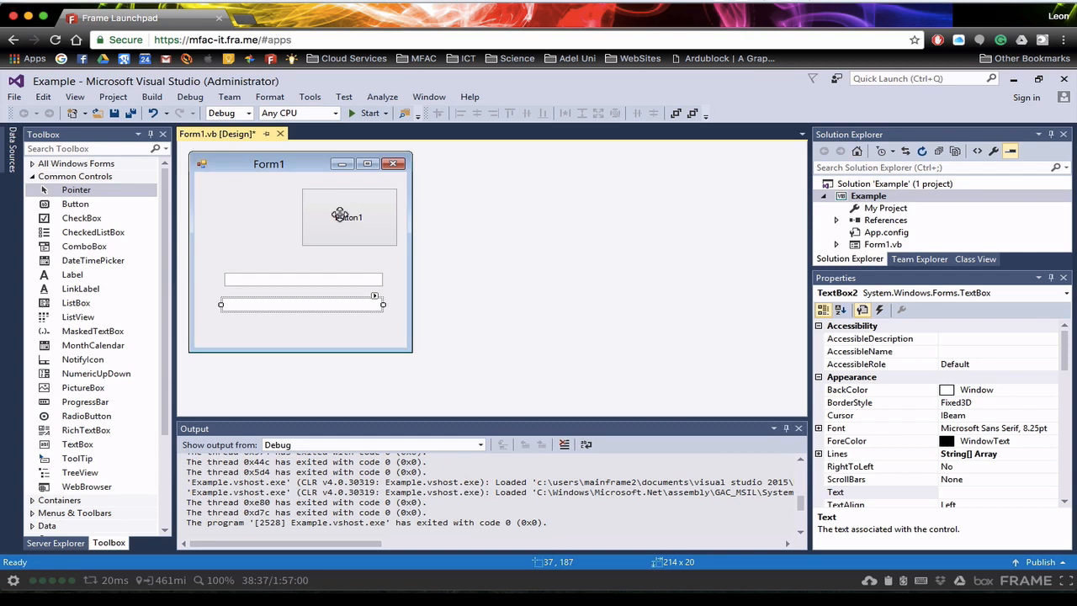
{"action": "left_click", "coordinate": [348, 218]}
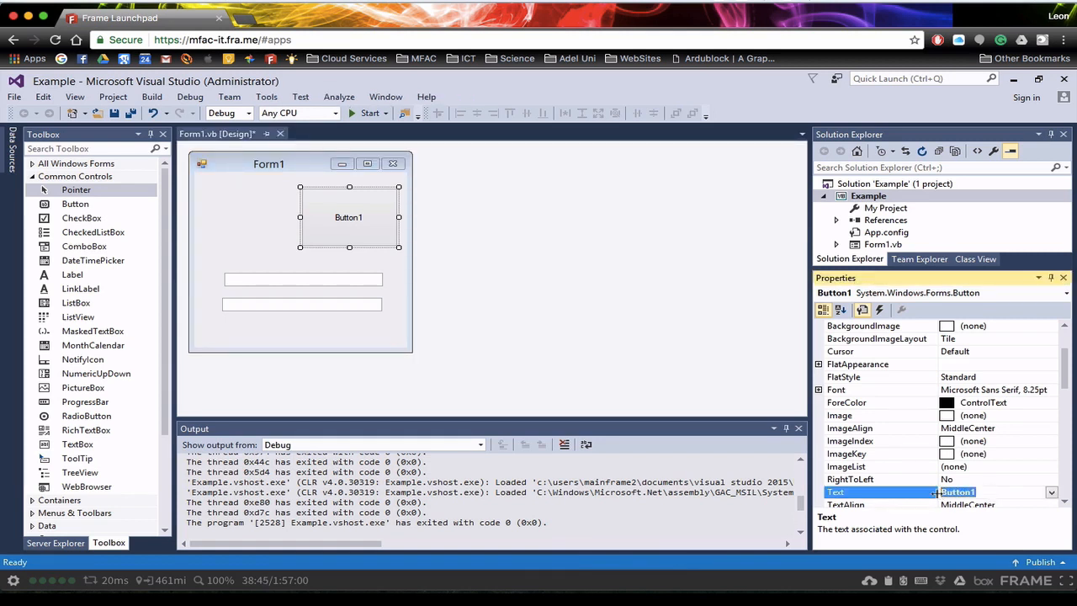
Set Button1's Text property to Start in the Properties window.
{"action": "type", "text": "Start"}
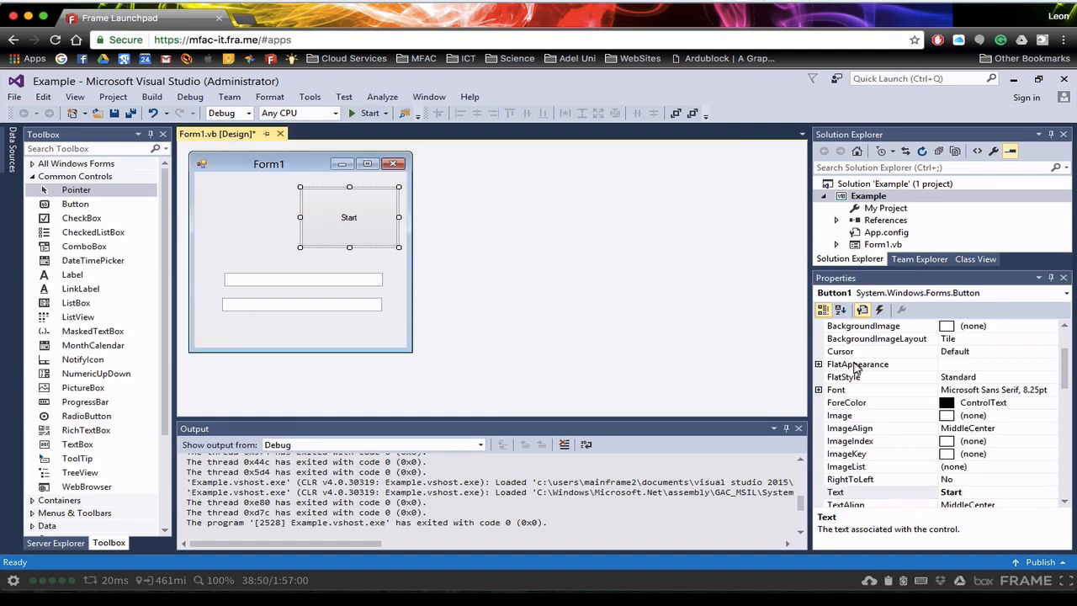
{"action": "mouse_move", "coordinate": [424, 208]}
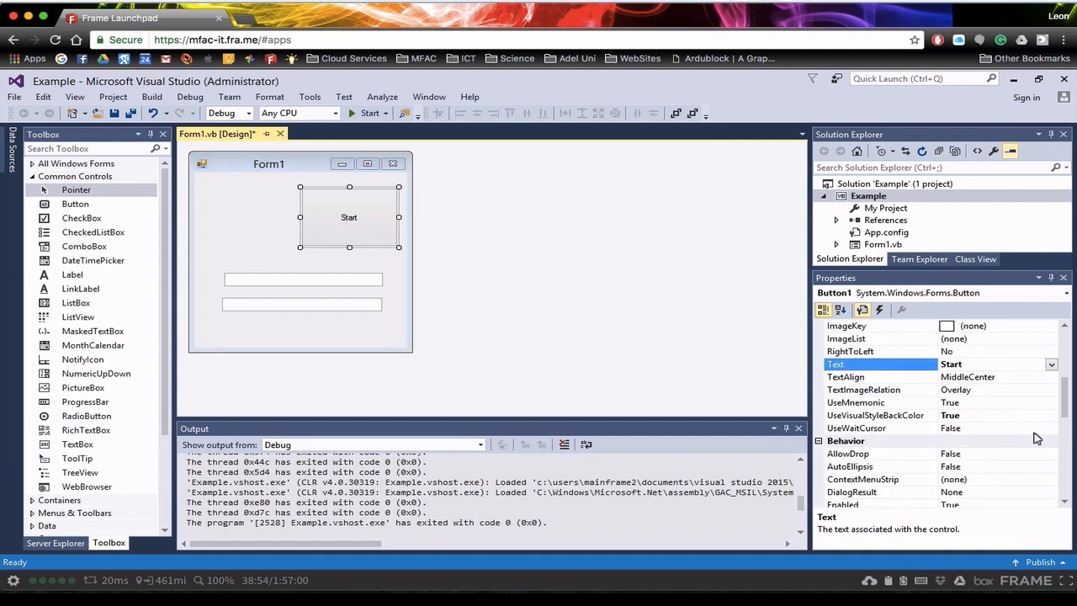
{"action": "scroll", "scroll_direction": "down", "scroll_amount": 3}
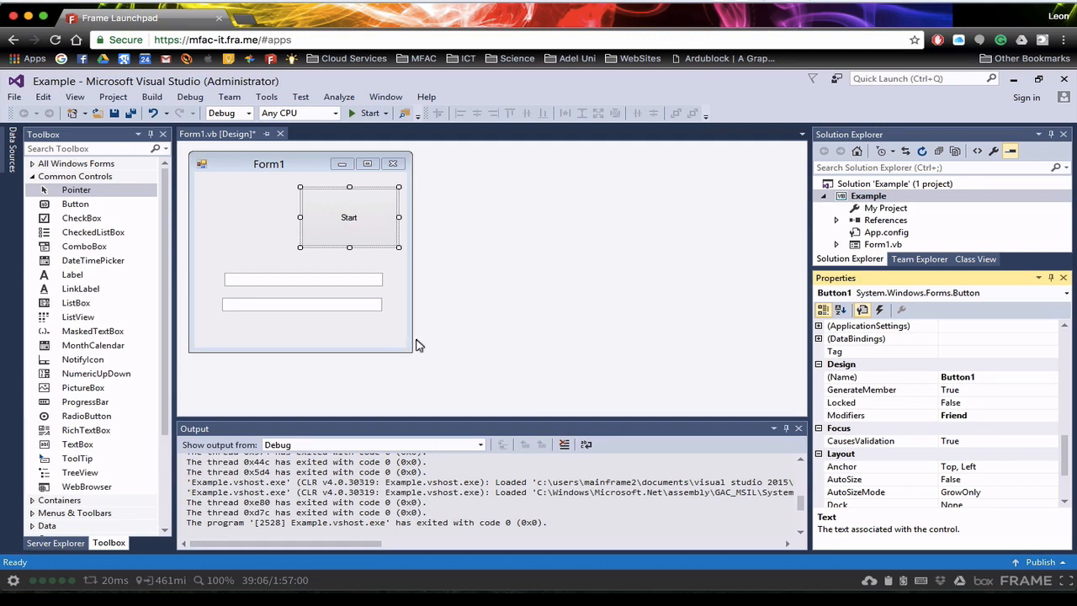
Select a text box on Form1 and review its (Name) property in the Properties window.
{"action": "left_click", "coordinate": [302, 279]}
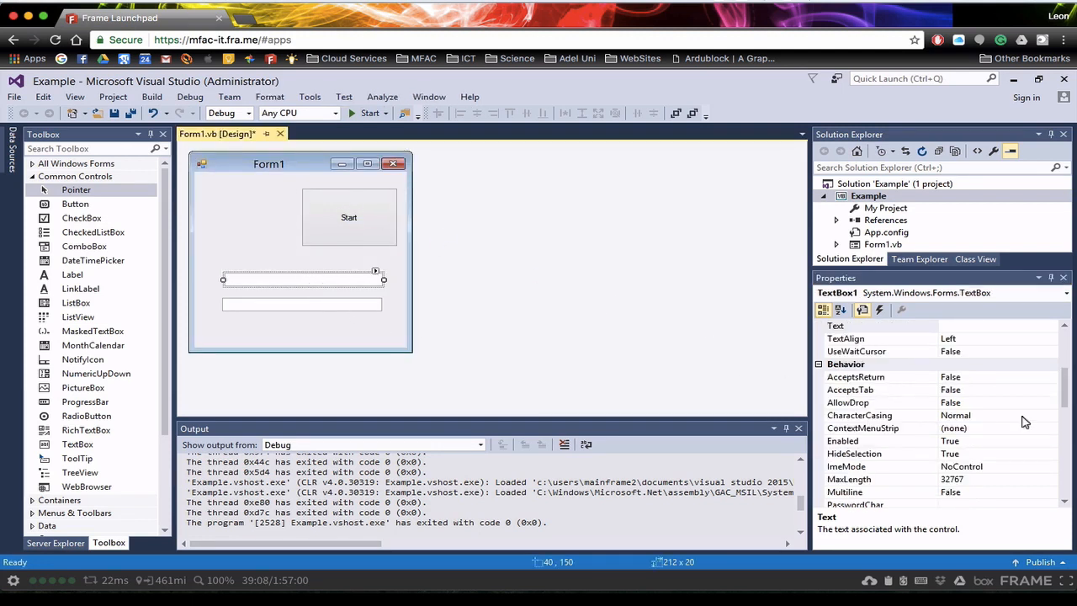
{"action": "scroll", "scroll_direction": "down", "scroll_amount": 3}
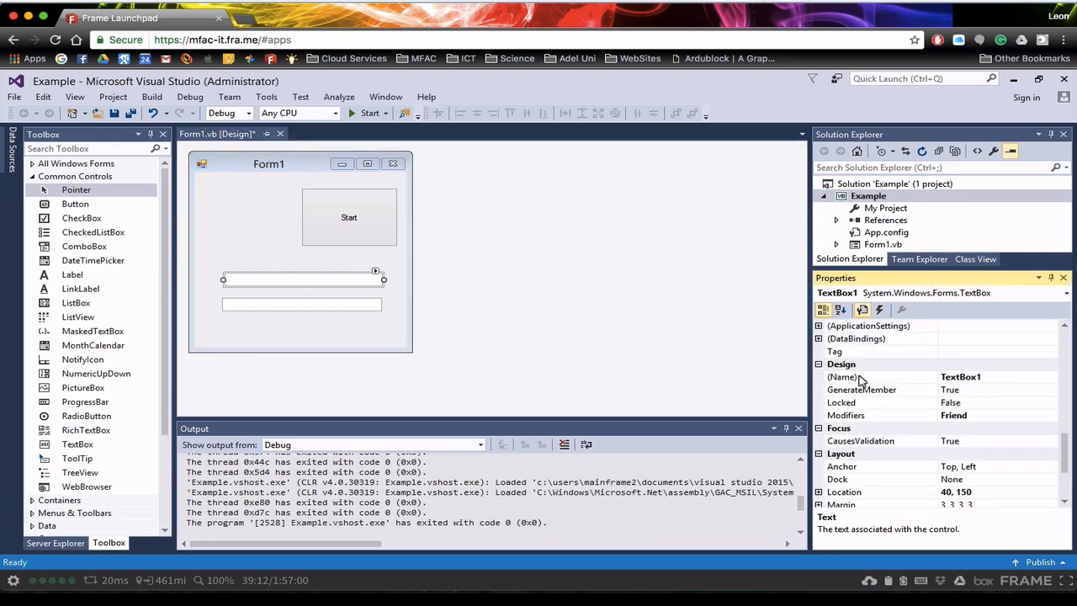
{"action": "mouse_move", "coordinate": [492, 345]}
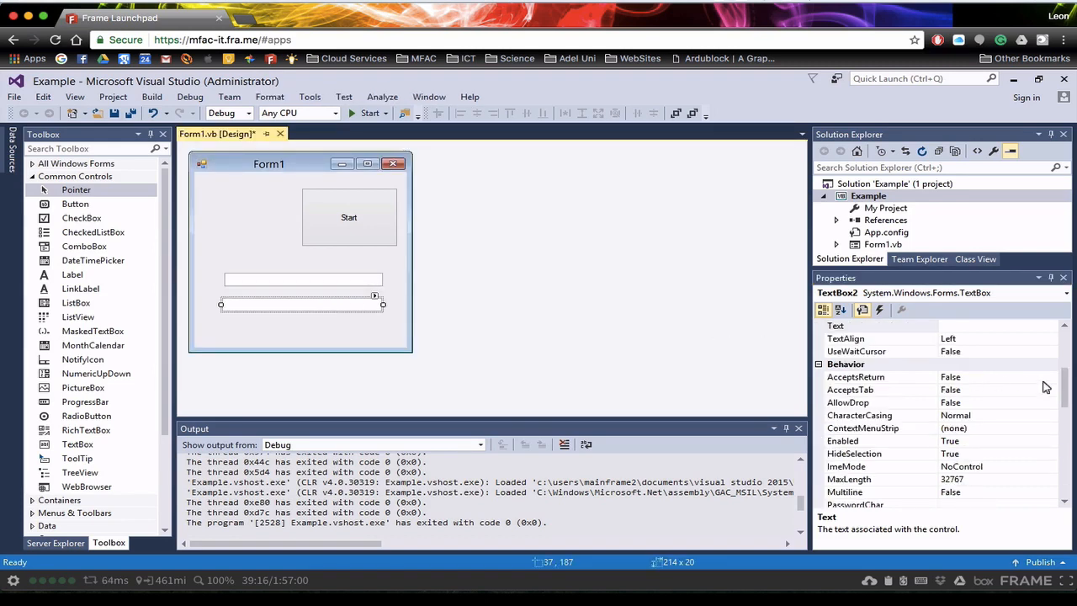
{"action": "scroll", "scroll_direction": "down", "scroll_amount": 3}
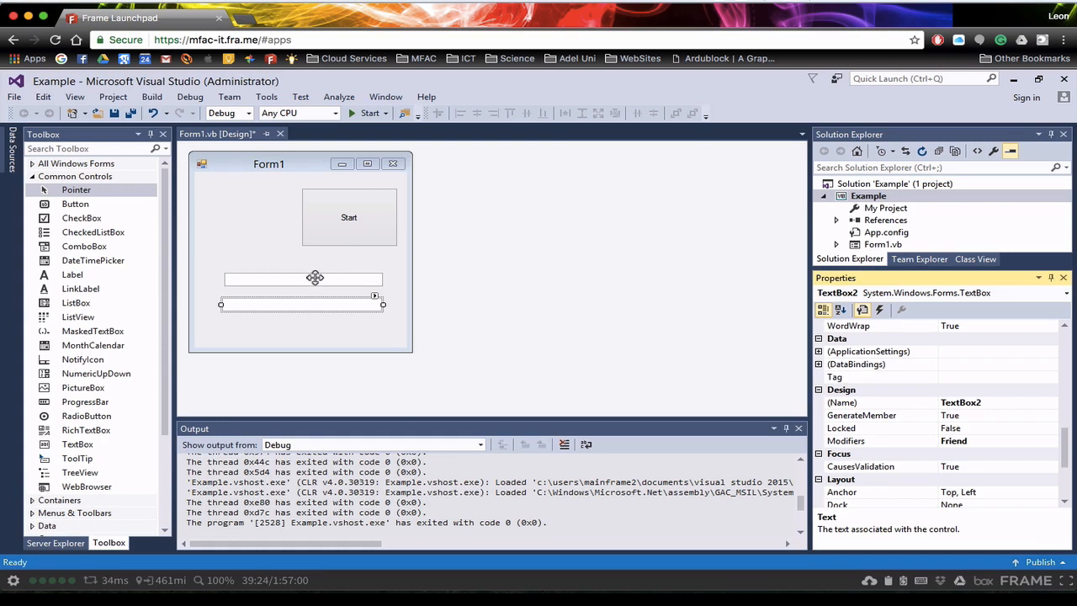
{"action": "mouse_move", "coordinate": [336, 227]}
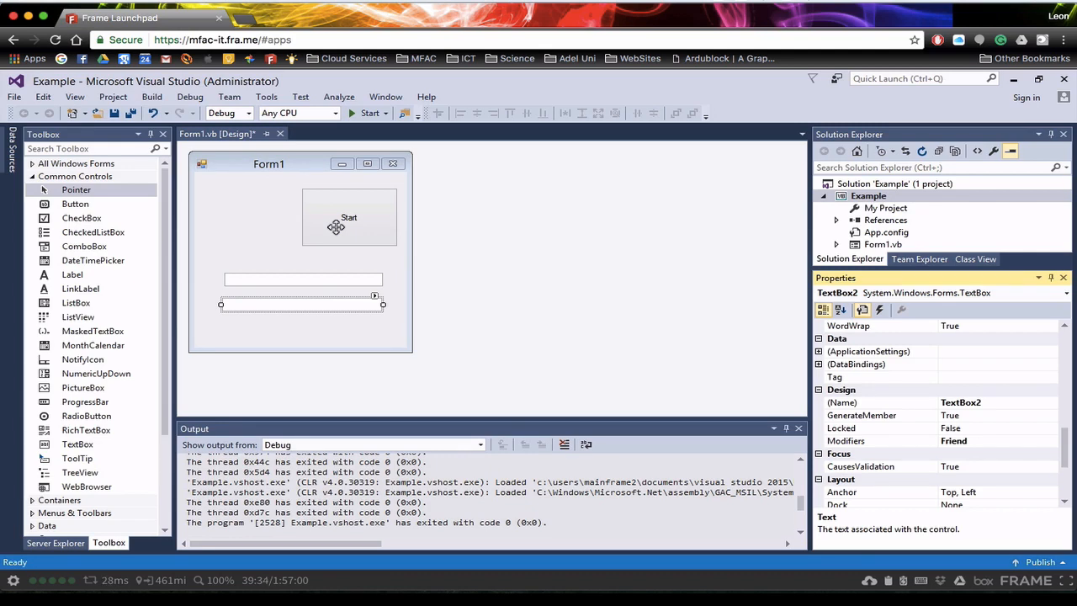
Generate the empty Button1_Click handler for the Start button, switching to Form1.vb code.
{"action": "double_click", "coordinate": [349, 217]}
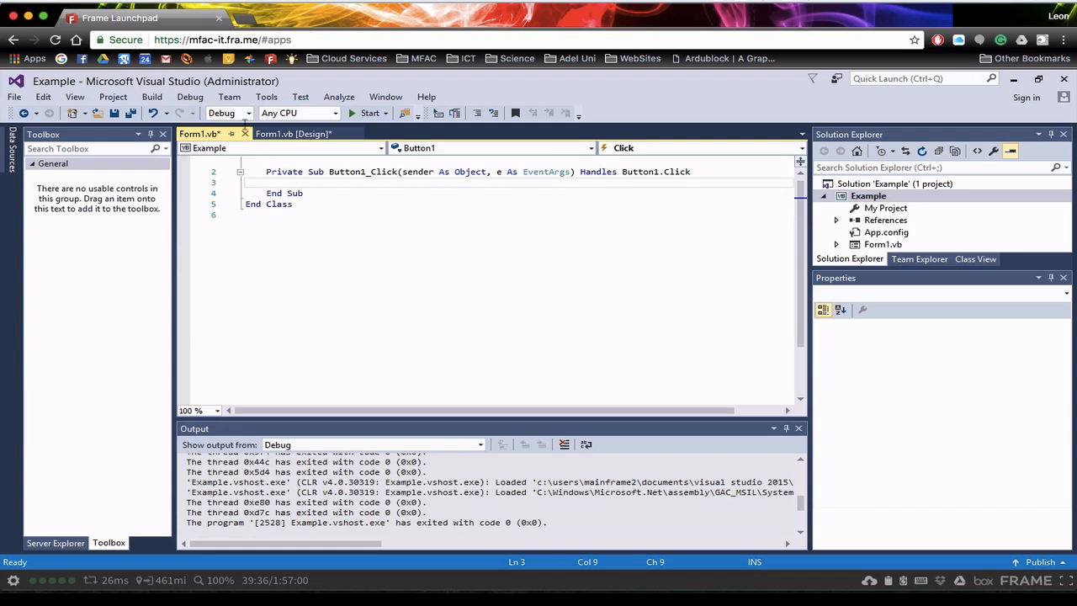
{"action": "mouse_move", "coordinate": [202, 135]}
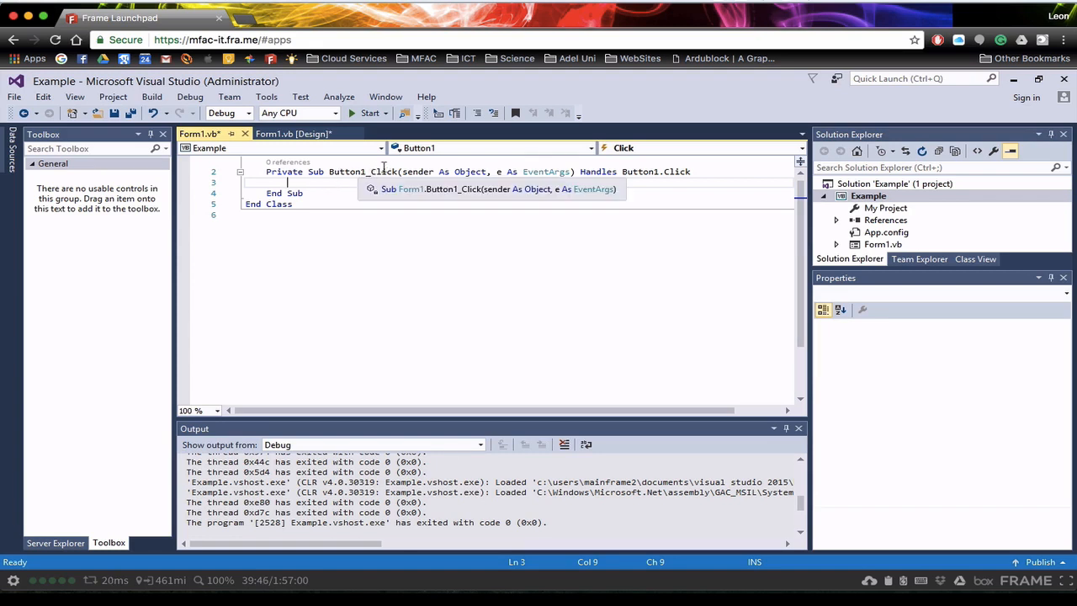
{"action": "mouse_move", "coordinate": [431, 173]}
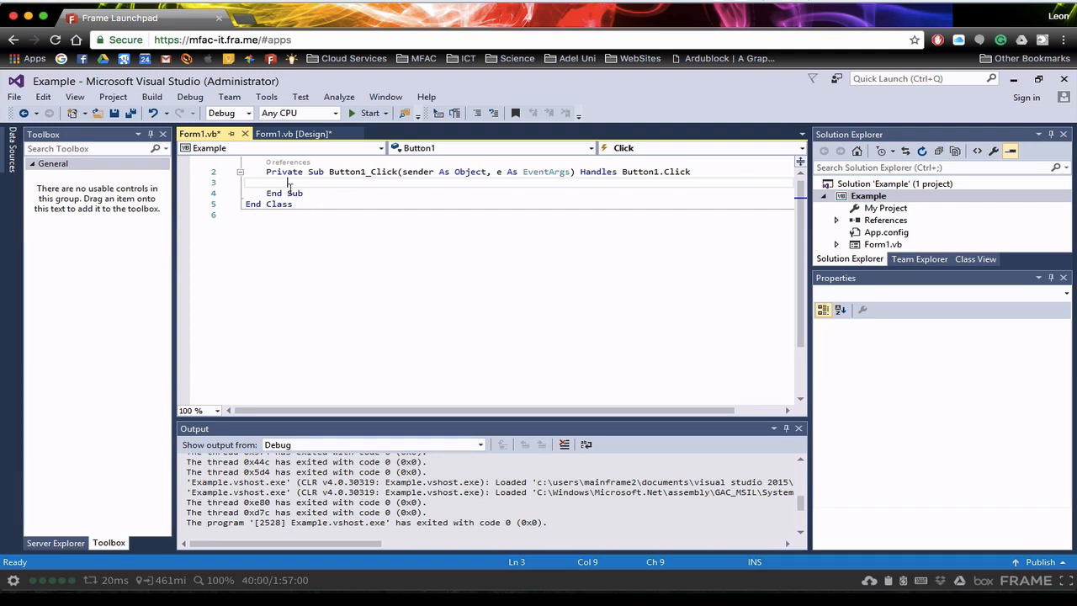
Write TextBox2.Text = TextBox1.Text inside Button1_Click using IntelliSense completion.
{"action": "type", "text": "textbox1"}
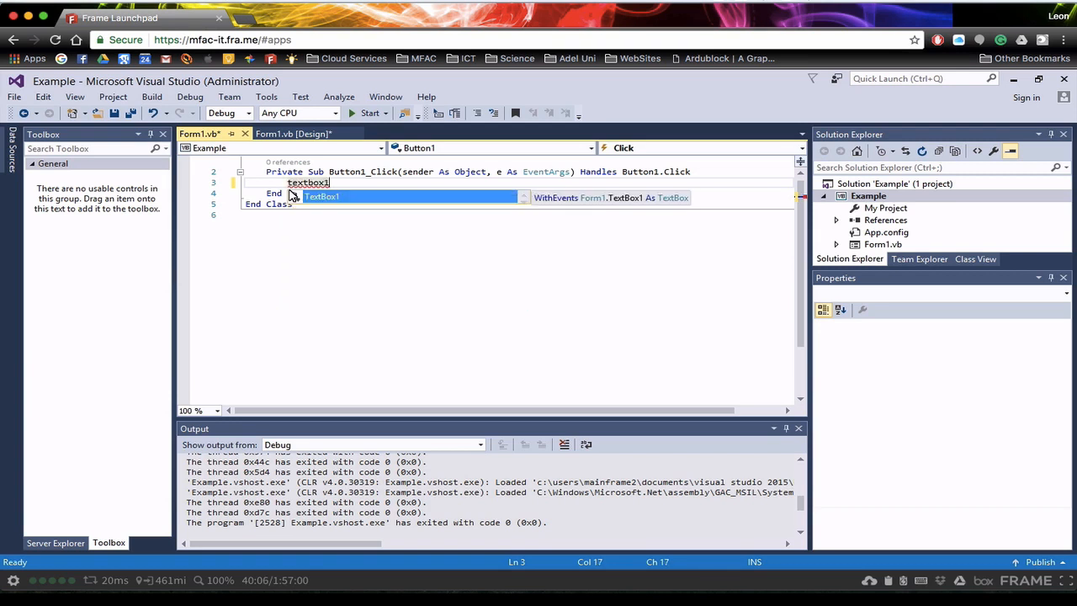
{"action": "type", "text": "."}
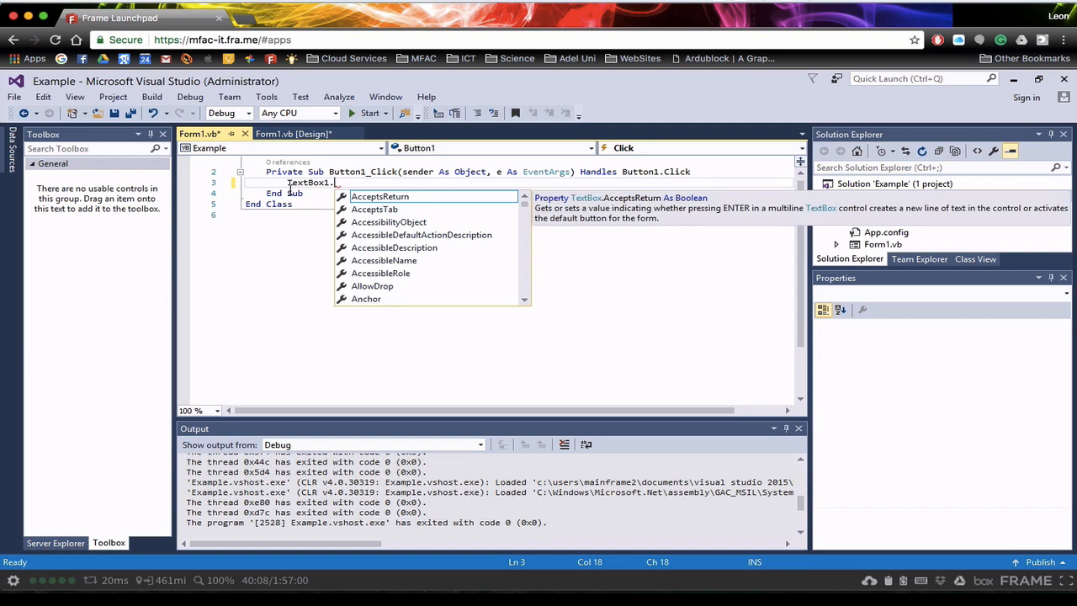
{"action": "type", "text": "text"}
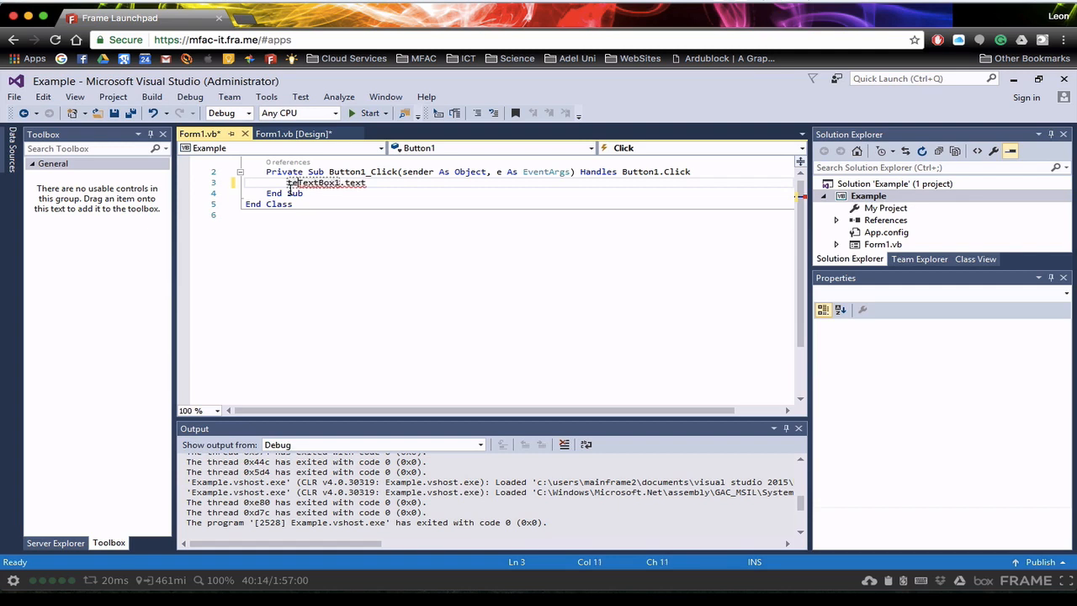
{"action": "type", "text": "Textbox2.Text ="}
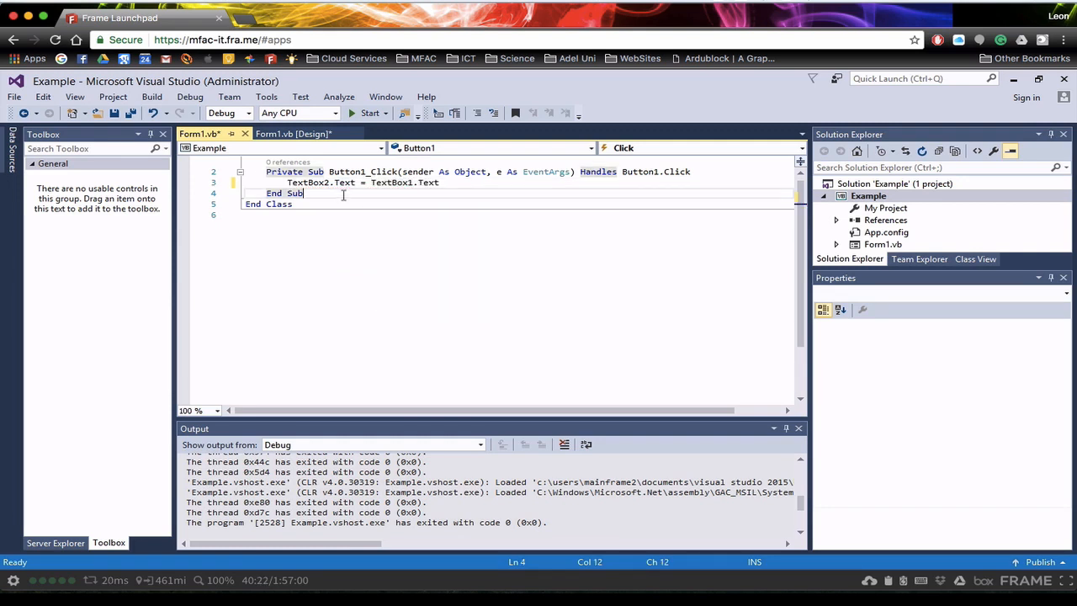
{"action": "mouse_move", "coordinate": [431, 181]}
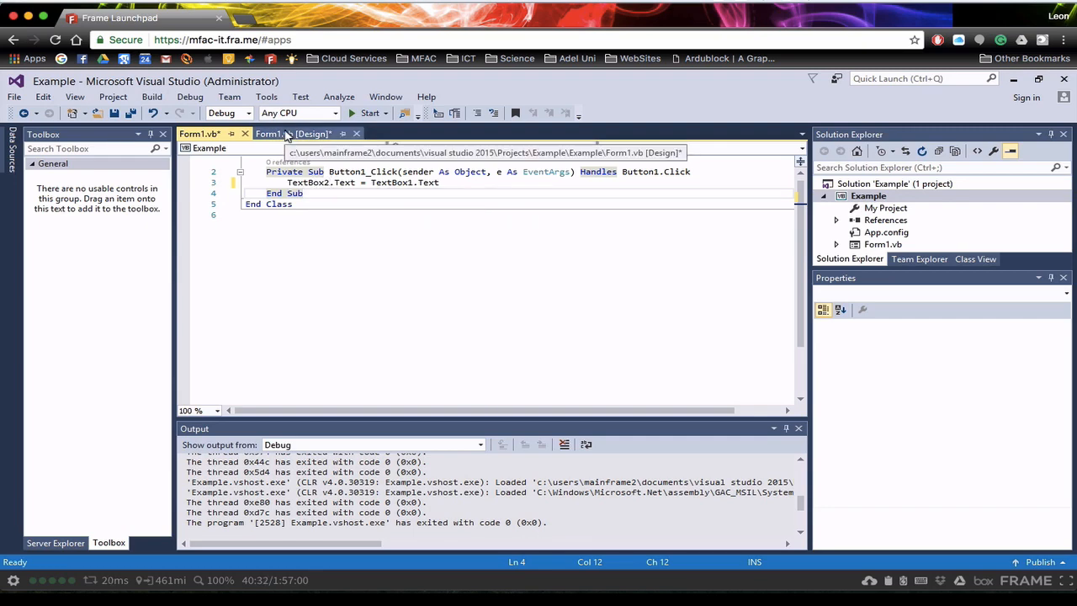
{"action": "left_click", "coordinate": [293, 134]}
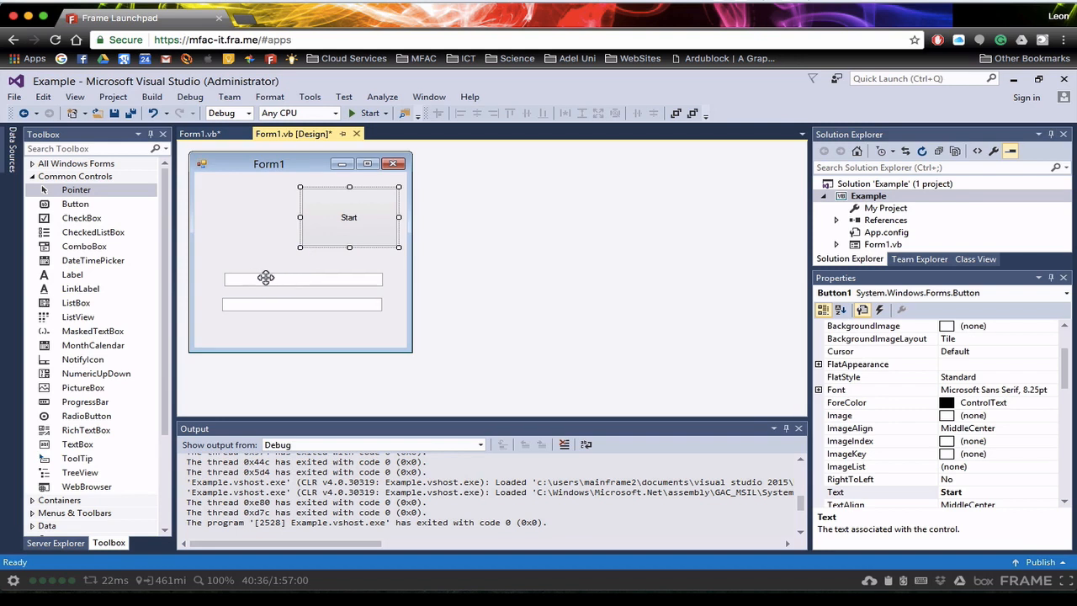
{"action": "mouse_move", "coordinate": [274, 280]}
{"action": "type", "text": "TextBox2.Text = TextBox1.Text"}
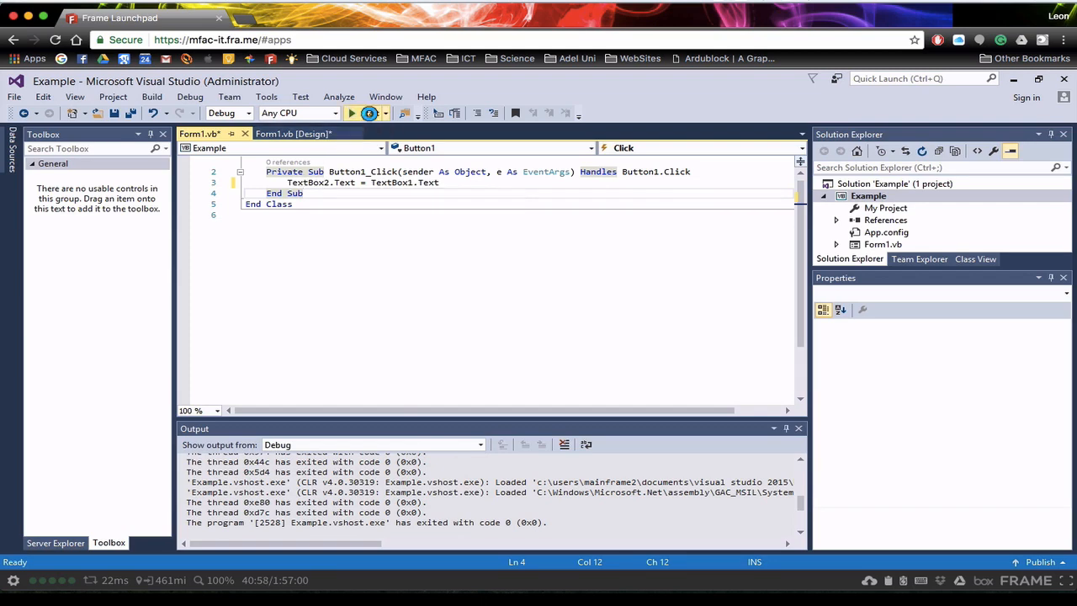
Run the app and enter some first test text into TextBox1.
{"action": "left_click", "coordinate": [352, 112]}
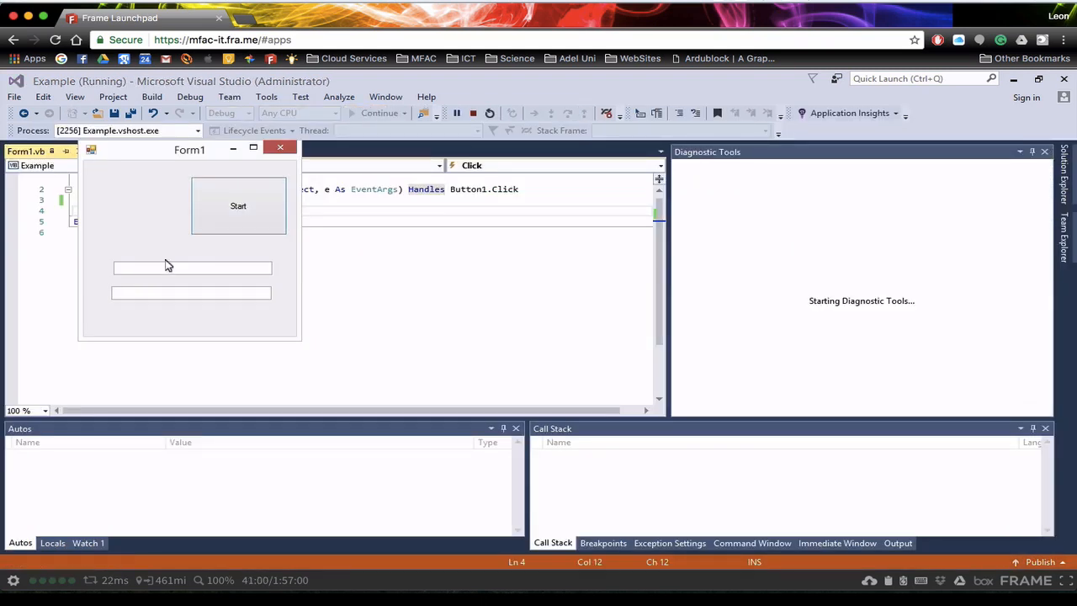
{"action": "type", "text": "mars"}
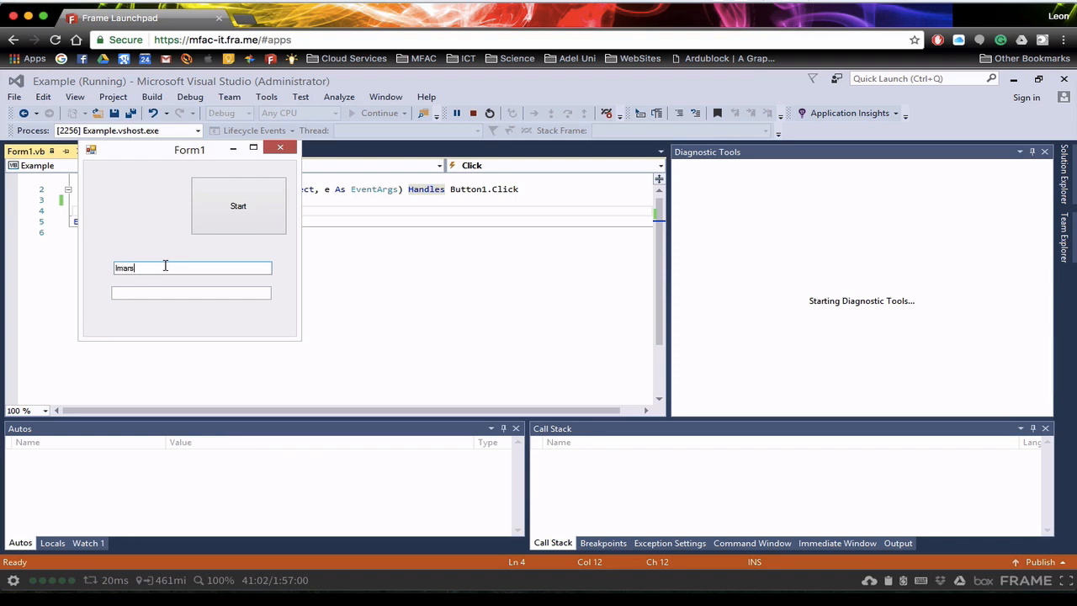
{"action": "type", "text": "den"}
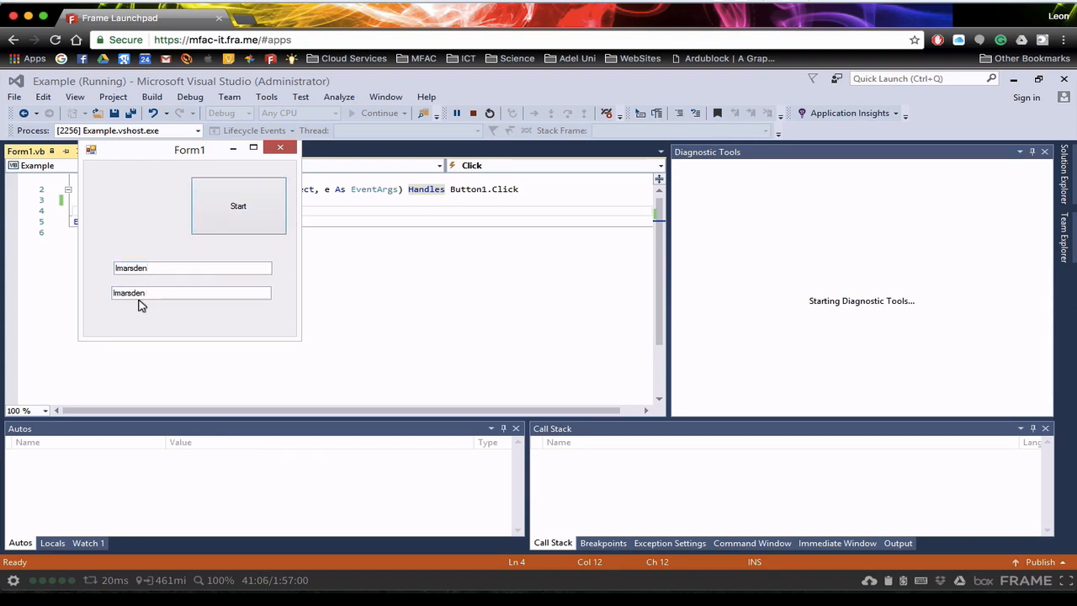
Replace the text with Hello, then 2+2, confirming Start copies each into TextBox2.
{"action": "triple_click", "coordinate": [191, 268]}
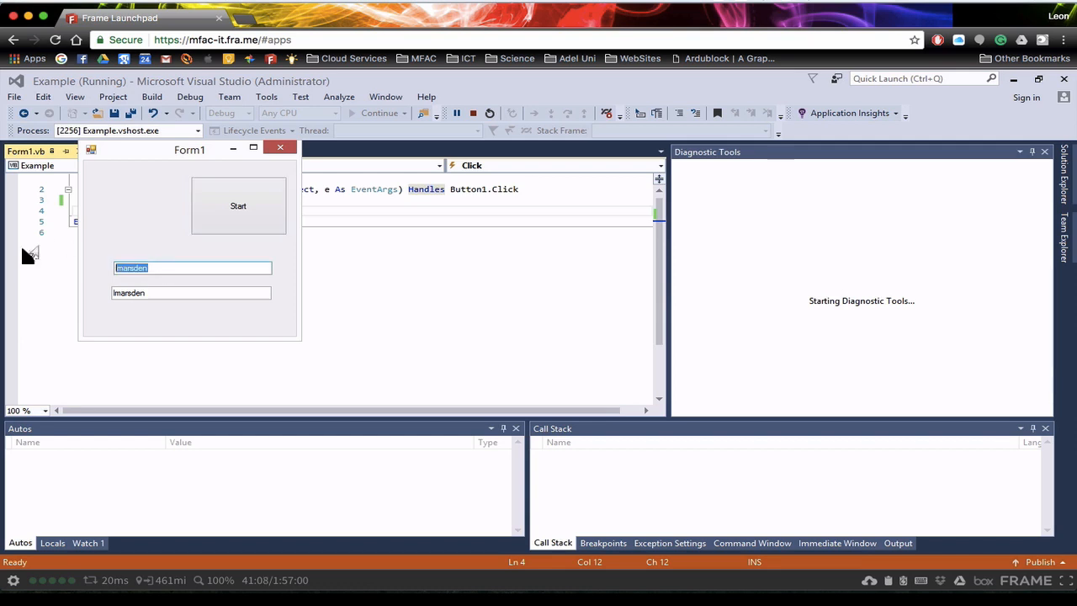
{"action": "type", "text": "Hello"}
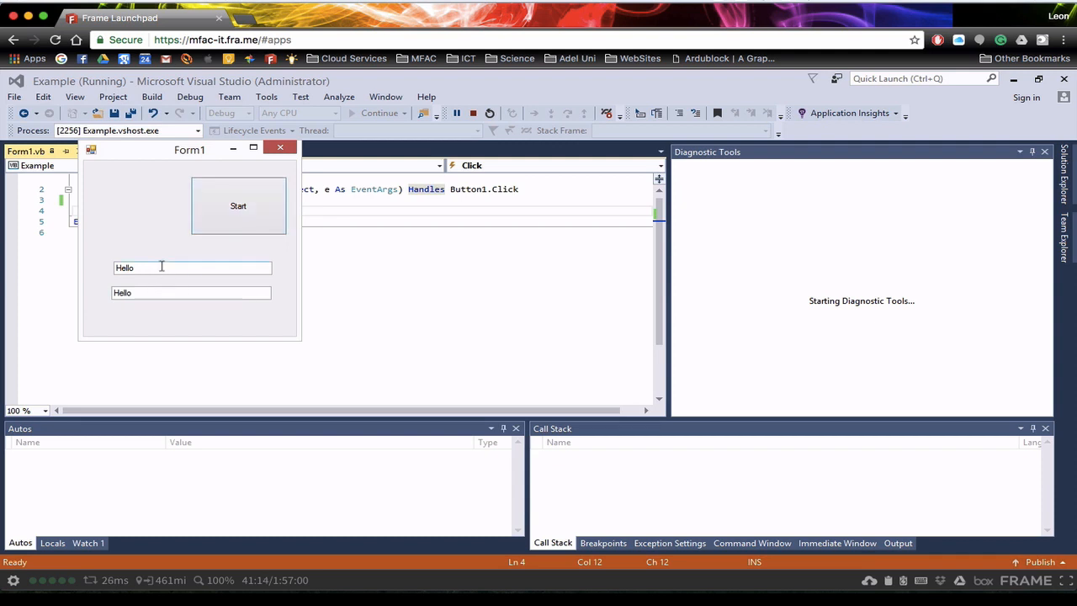
{"action": "type", "text": "2"}
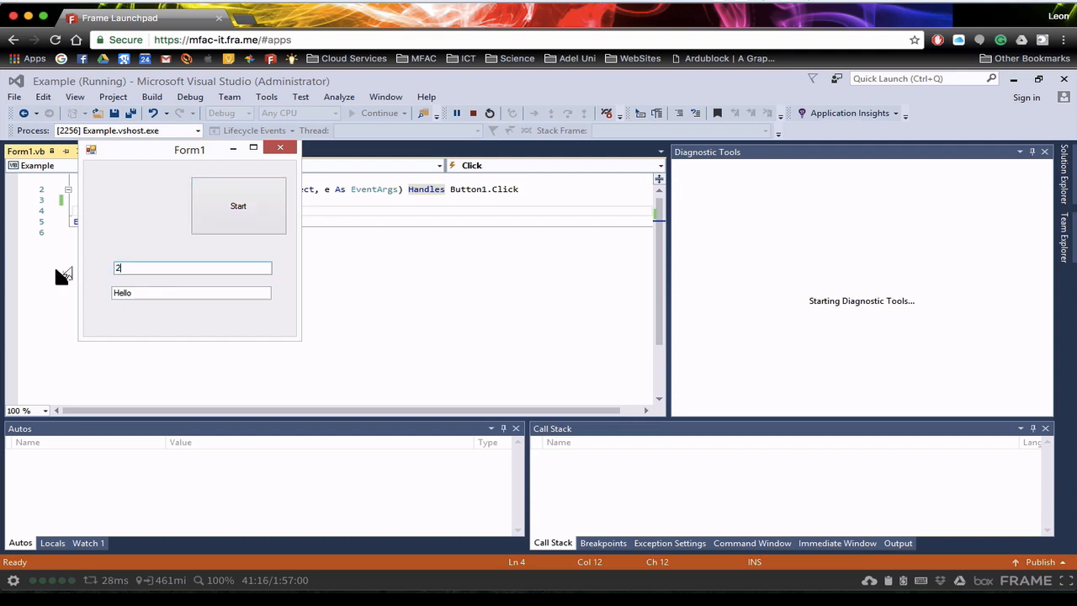
{"action": "type", "text": "+2"}
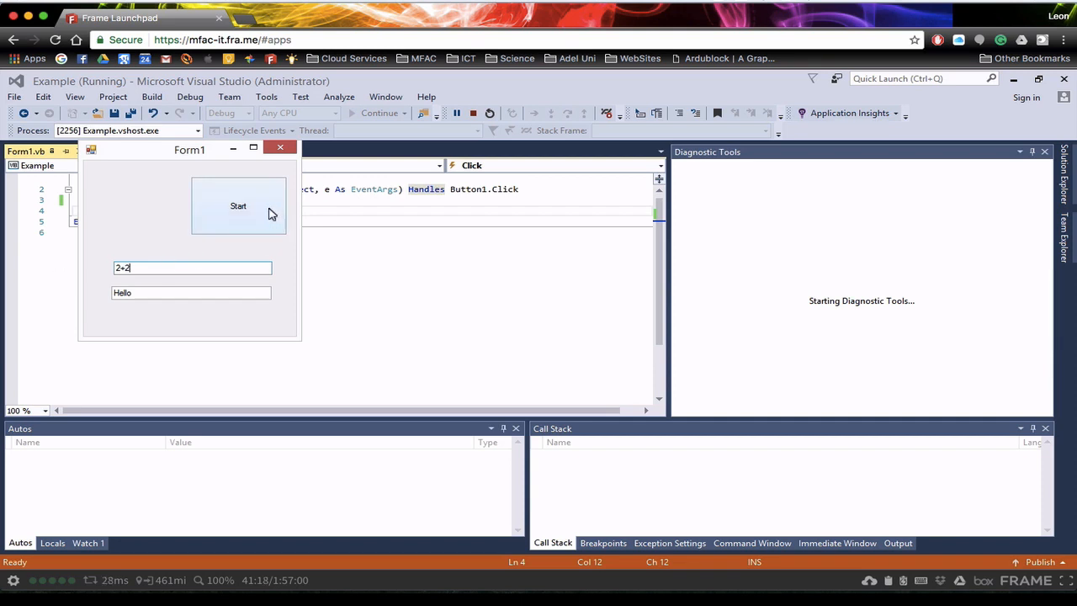
{"action": "type", "text": "2+2"}
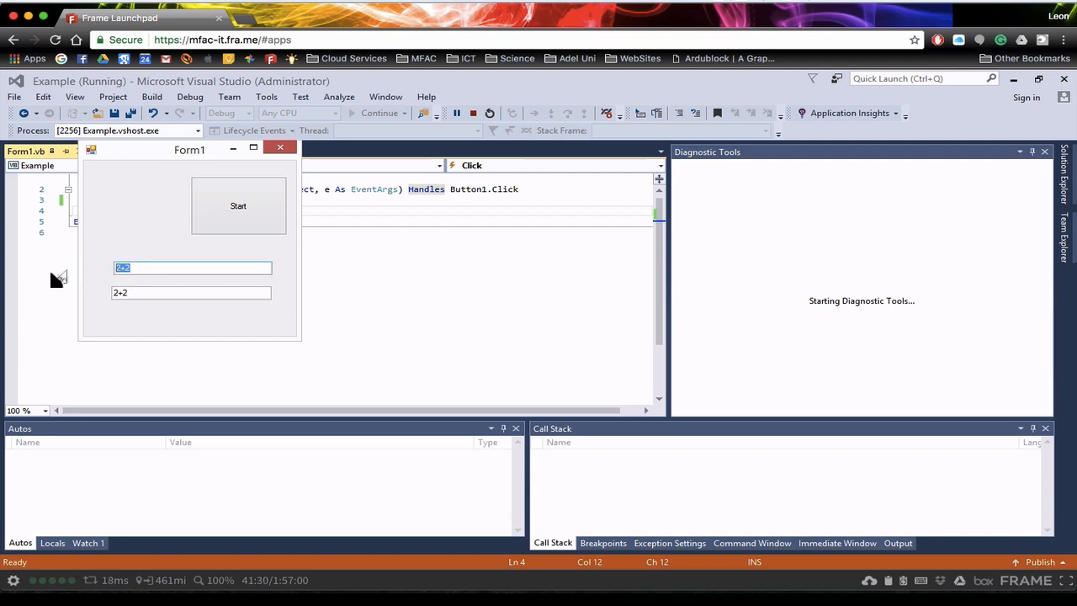
With 3 in TextBox1, run Start to copy it into TextBox2, then close the form to end debugging.
{"action": "left_click", "coordinate": [239, 205]}
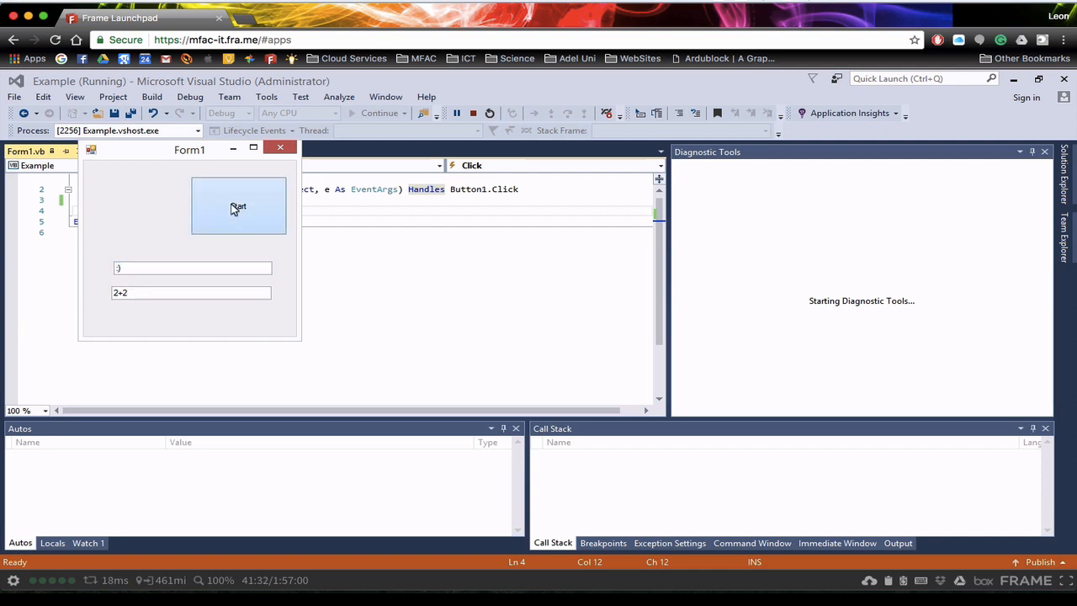
{"action": "left_click", "coordinate": [239, 205]}
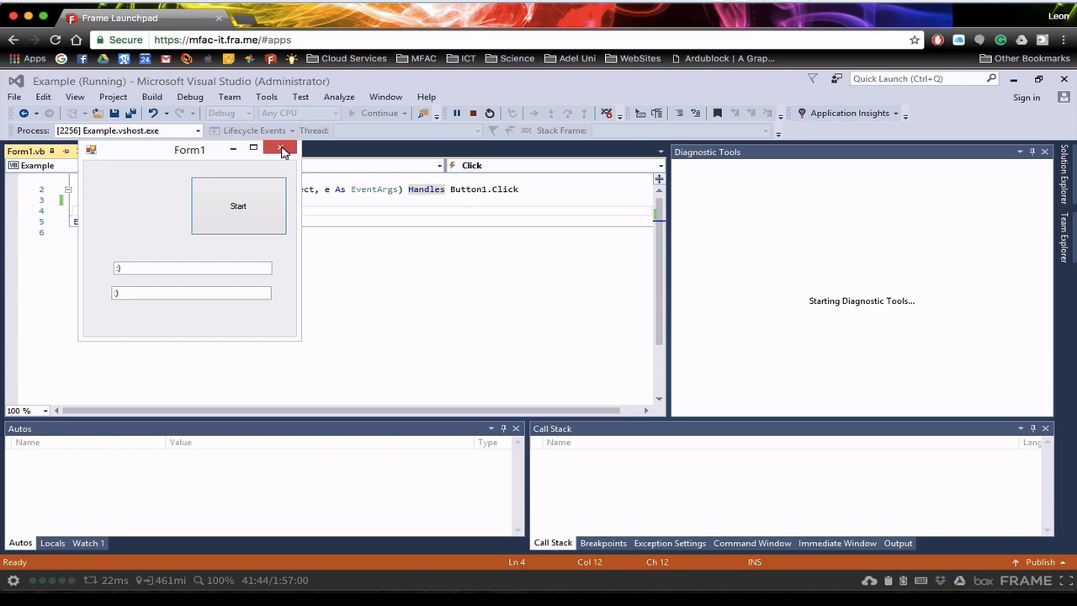
{"action": "mouse_move", "coordinate": [282, 148]}
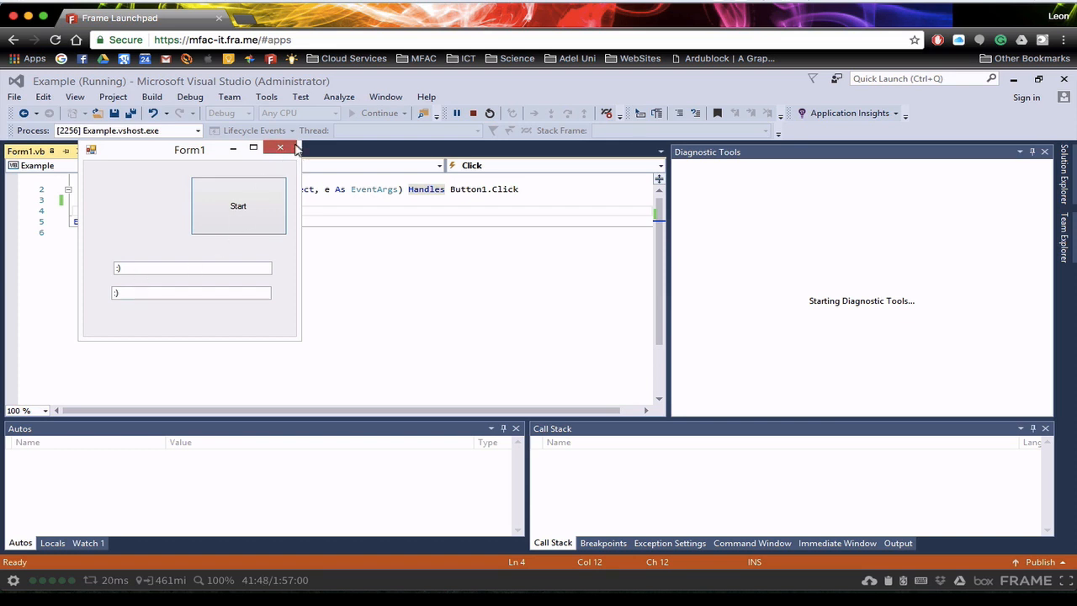
{"action": "left_click", "coordinate": [279, 149]}
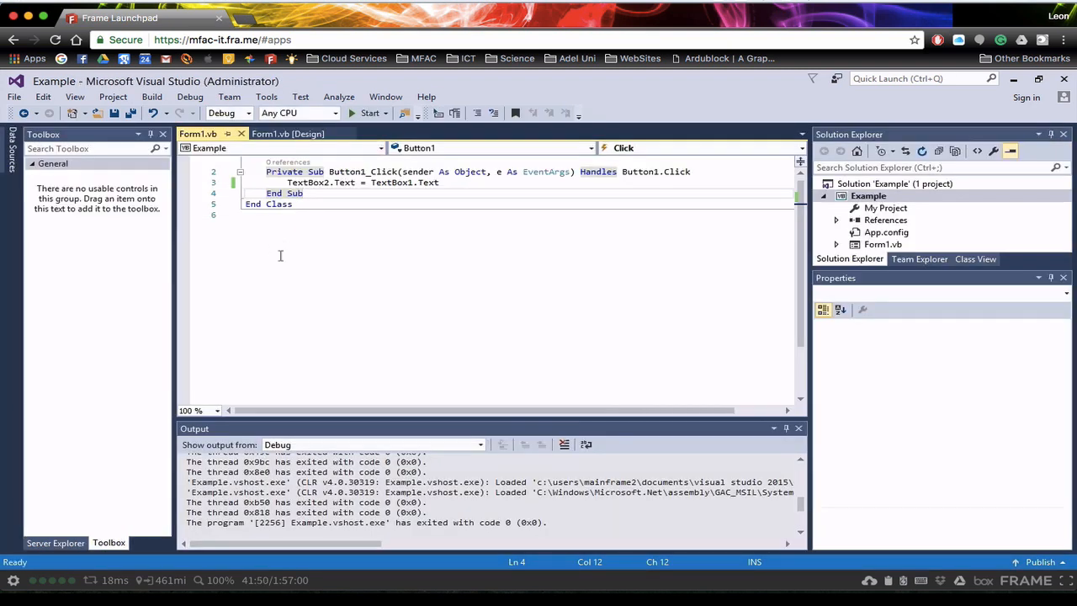